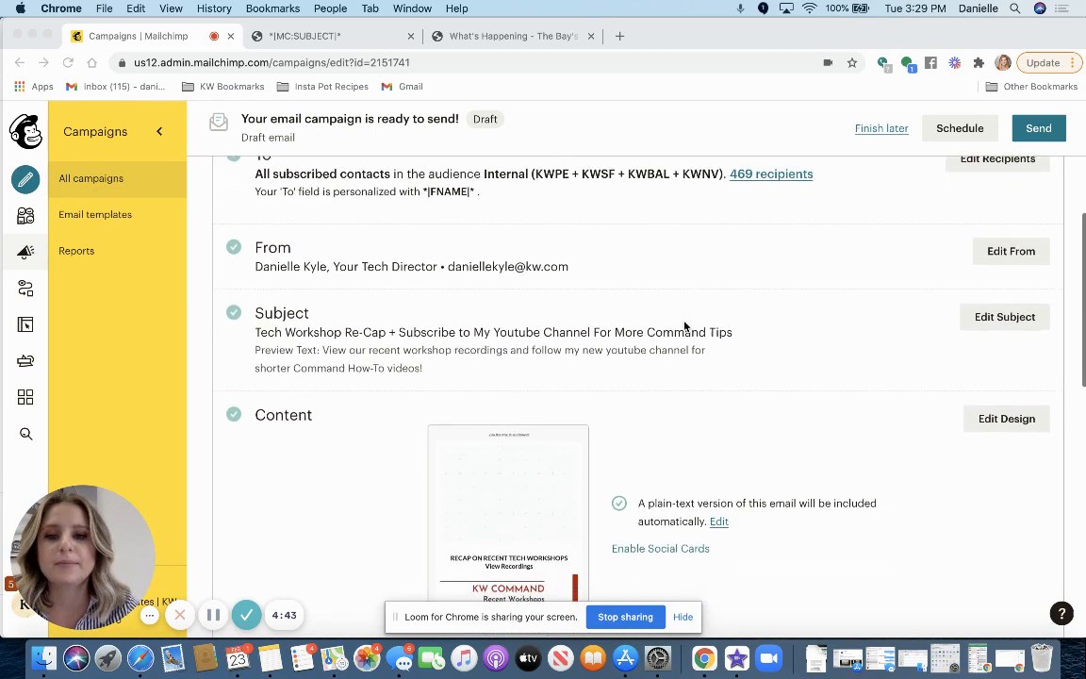
# Step: Open the Tech Update campaign's email design from the Content section
pyautogui.scroll(-3)
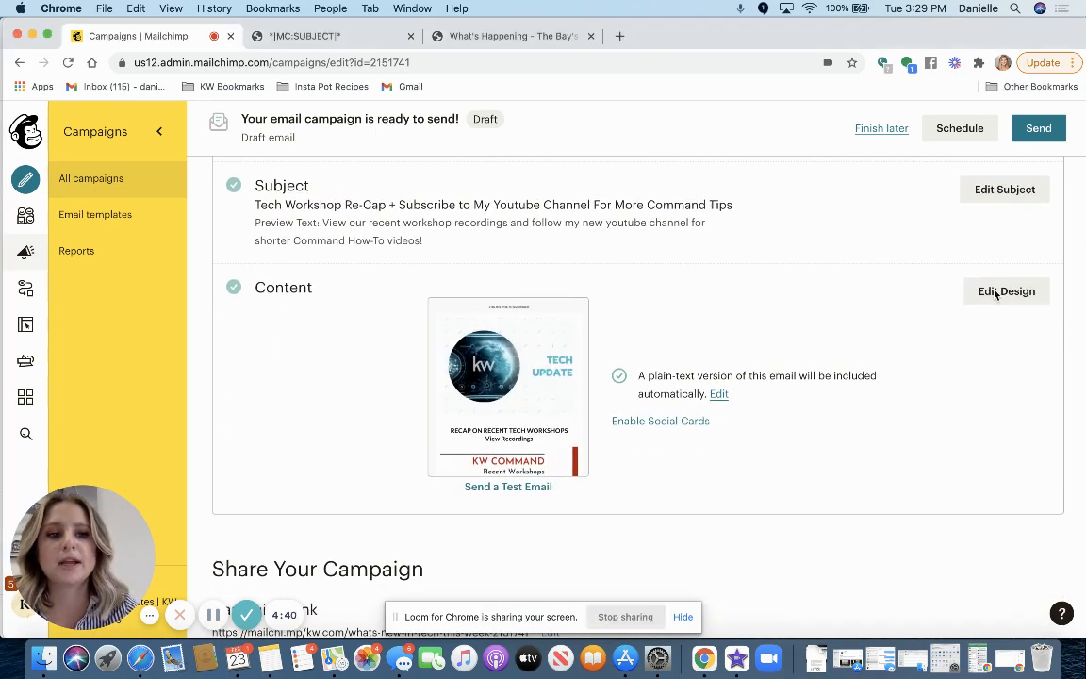
pyautogui.click(1004, 290)
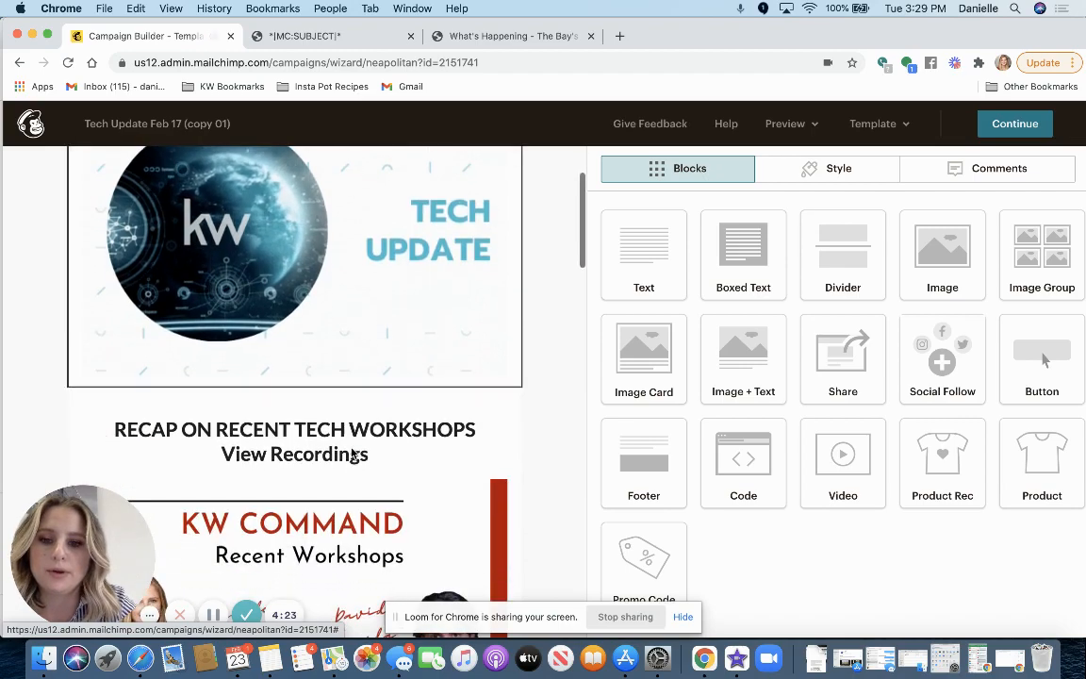
# Step: Save the design as the template 'Tech Update Feb 23rd' and return to the campaign
pyautogui.scroll(-3)
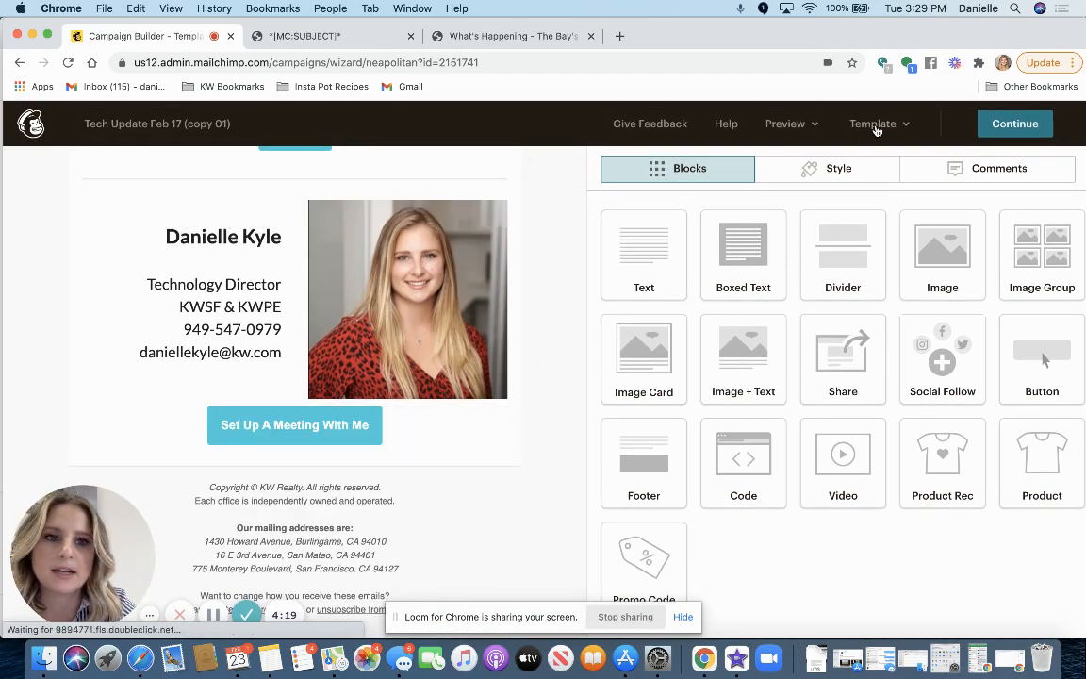
pyautogui.click(872, 123)
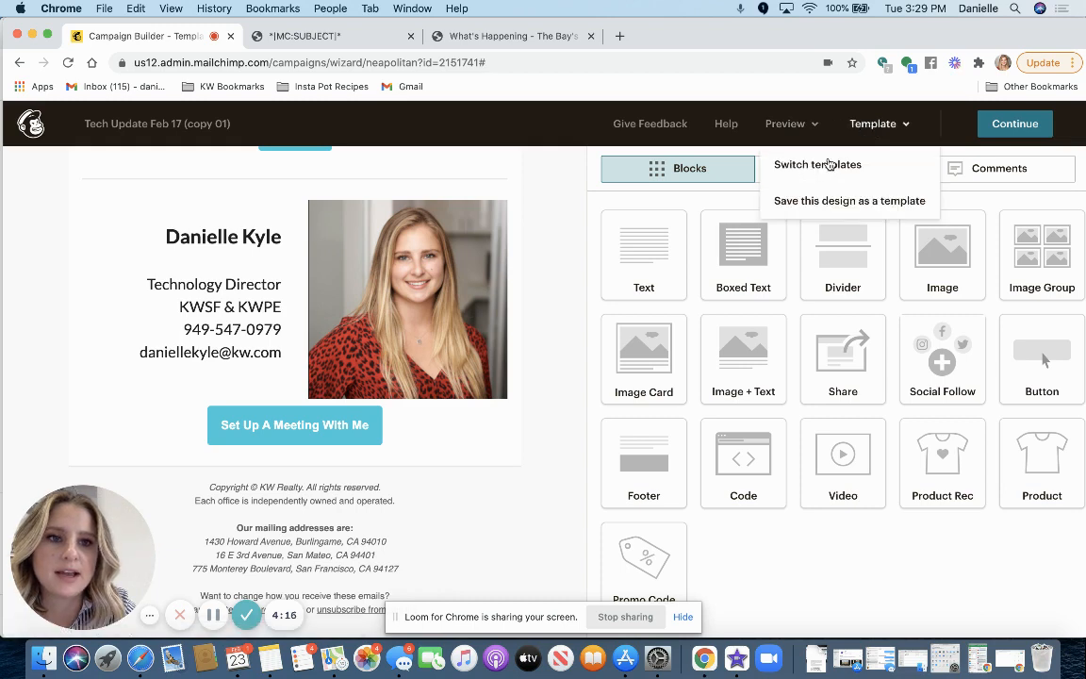
pyautogui.click(848, 199)
pyautogui.write('Tech Update Feb 23r')
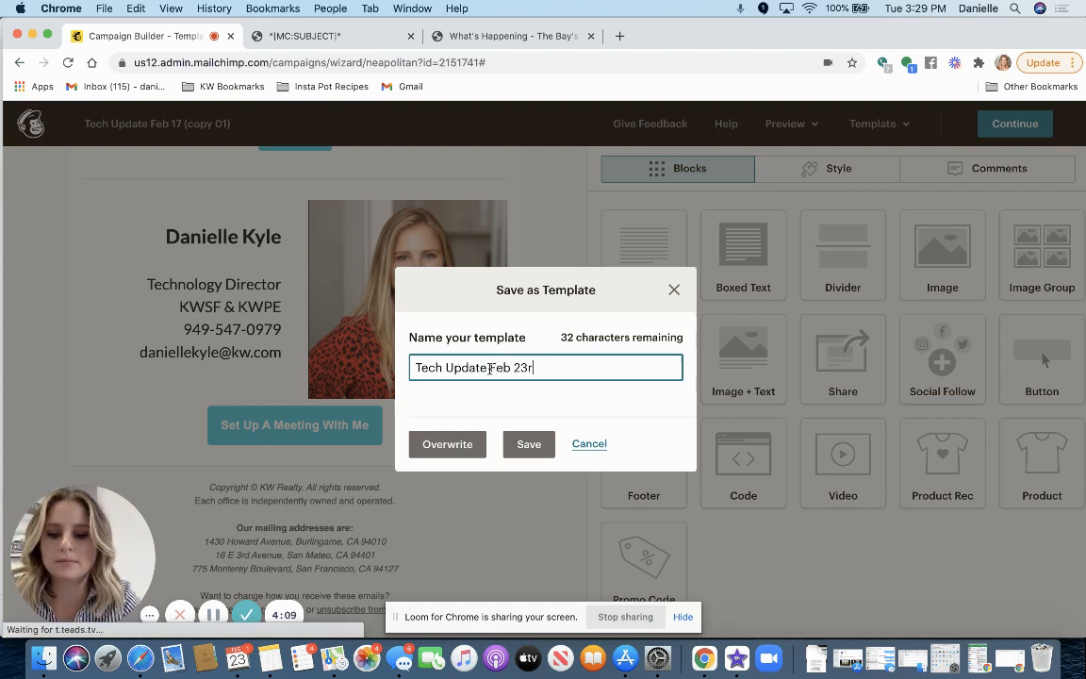
pyautogui.write('d')
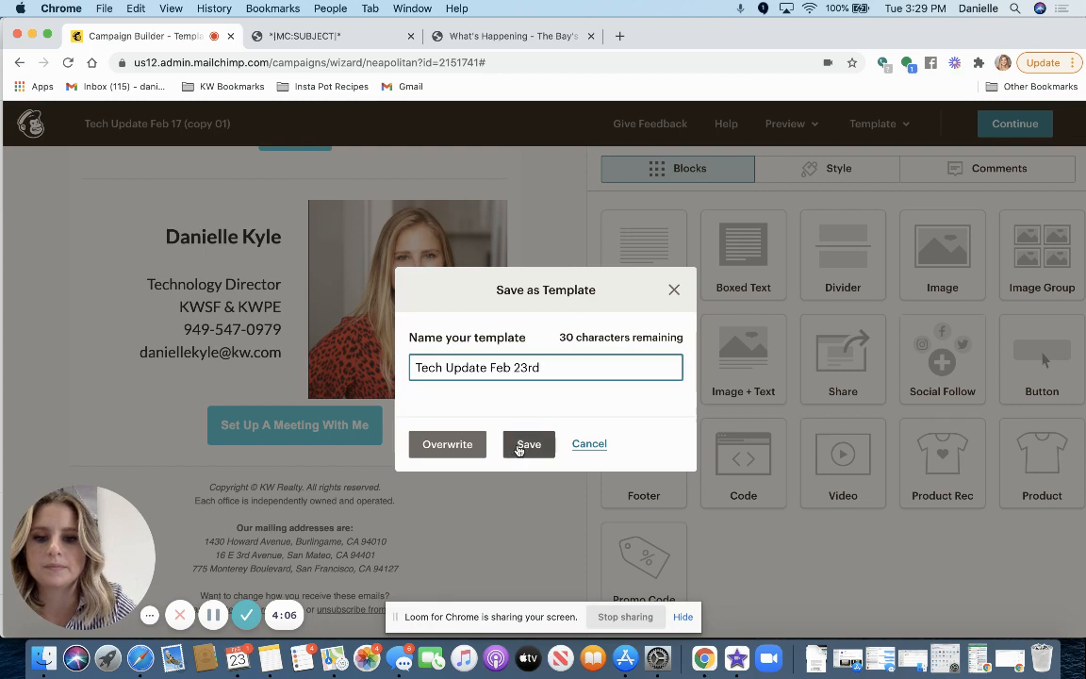
pyautogui.click(528, 444)
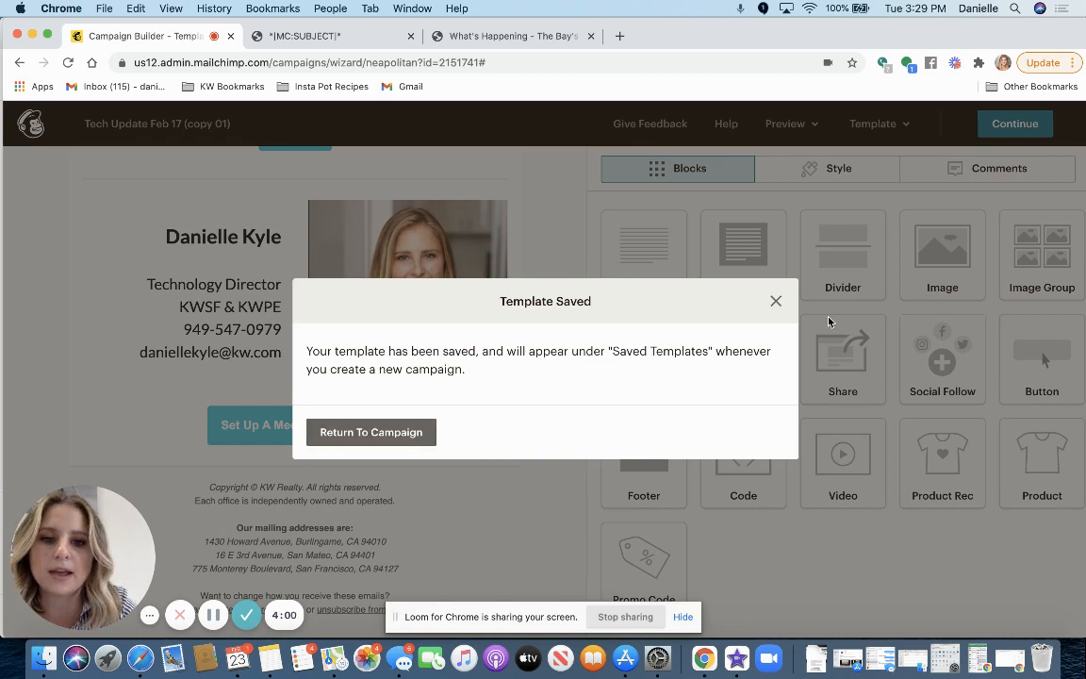
pyautogui.click(370, 431)
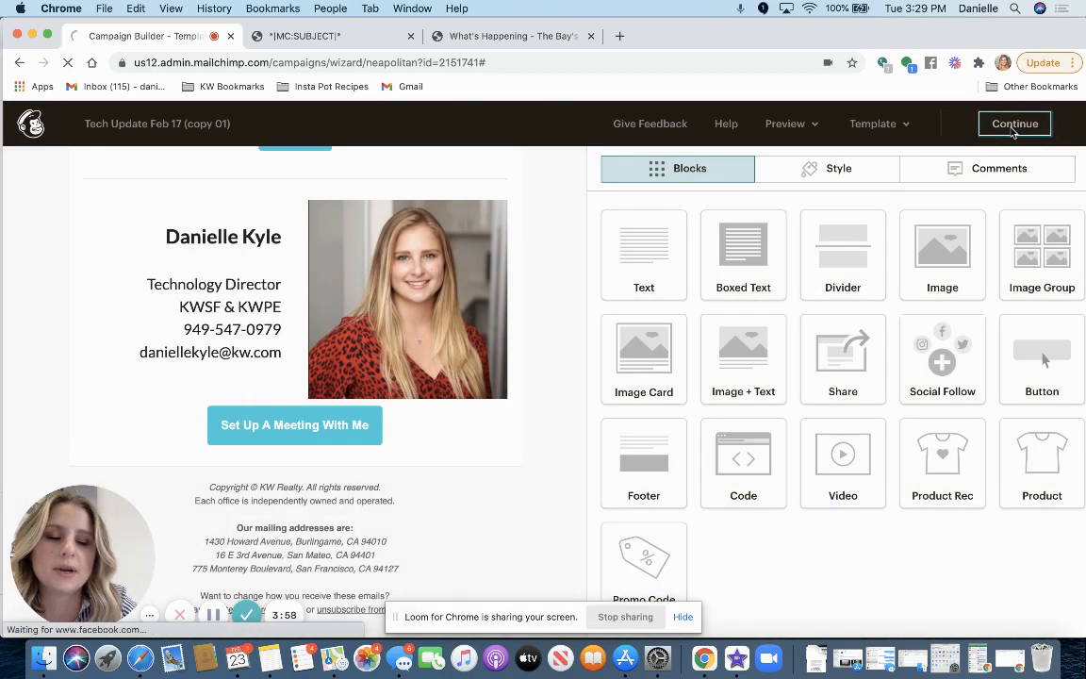
# Step: Open the 'Tech Update Feb 23rd' template from Email templates in the editor
pyautogui.click(1014, 123)
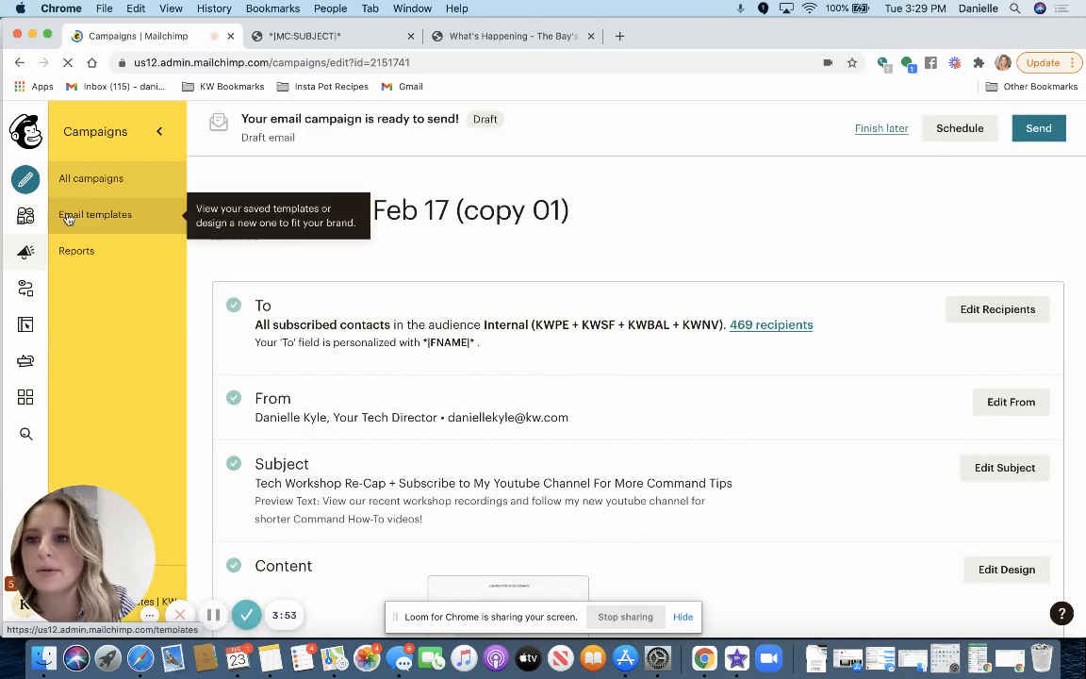
pyautogui.click(96, 214)
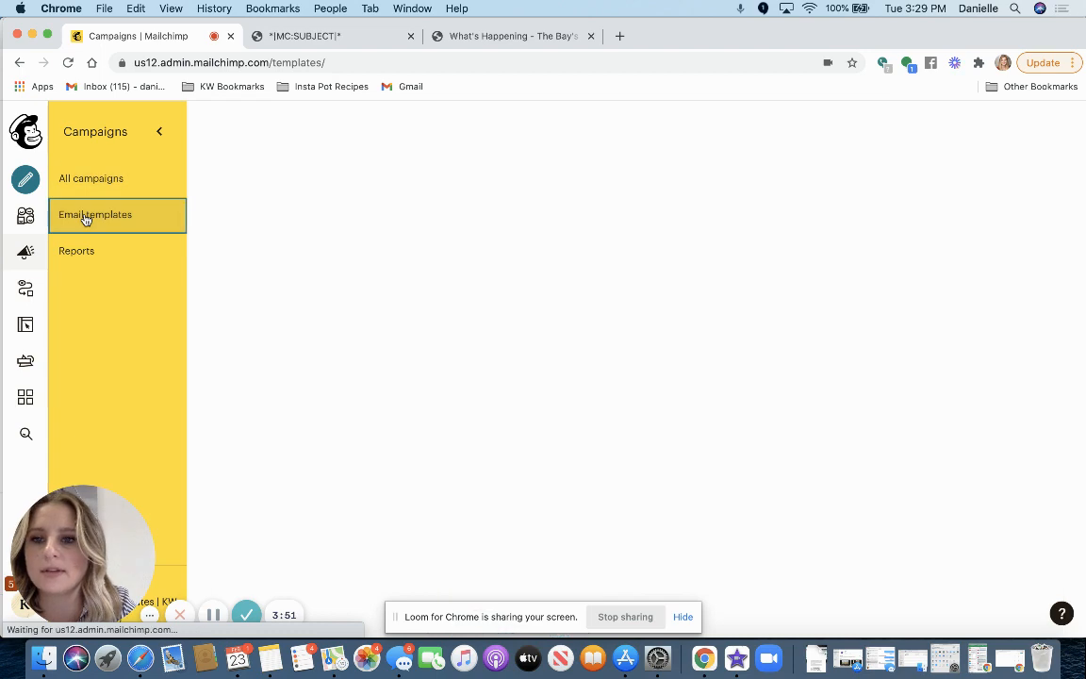
pyautogui.click(95, 213)
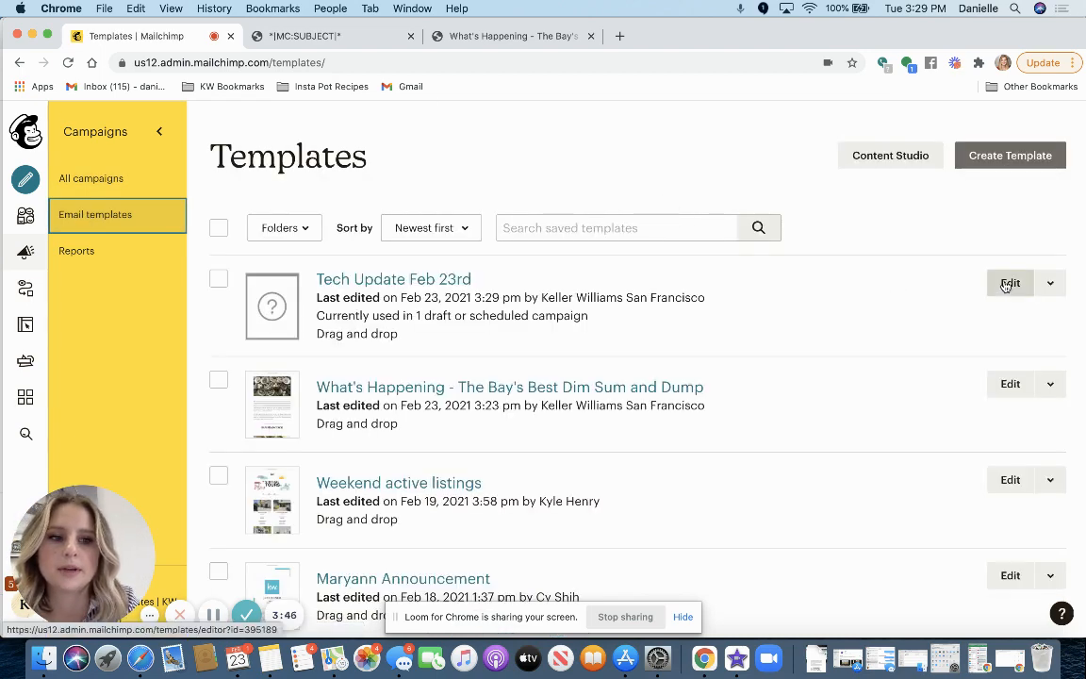
pyautogui.click(1009, 283)
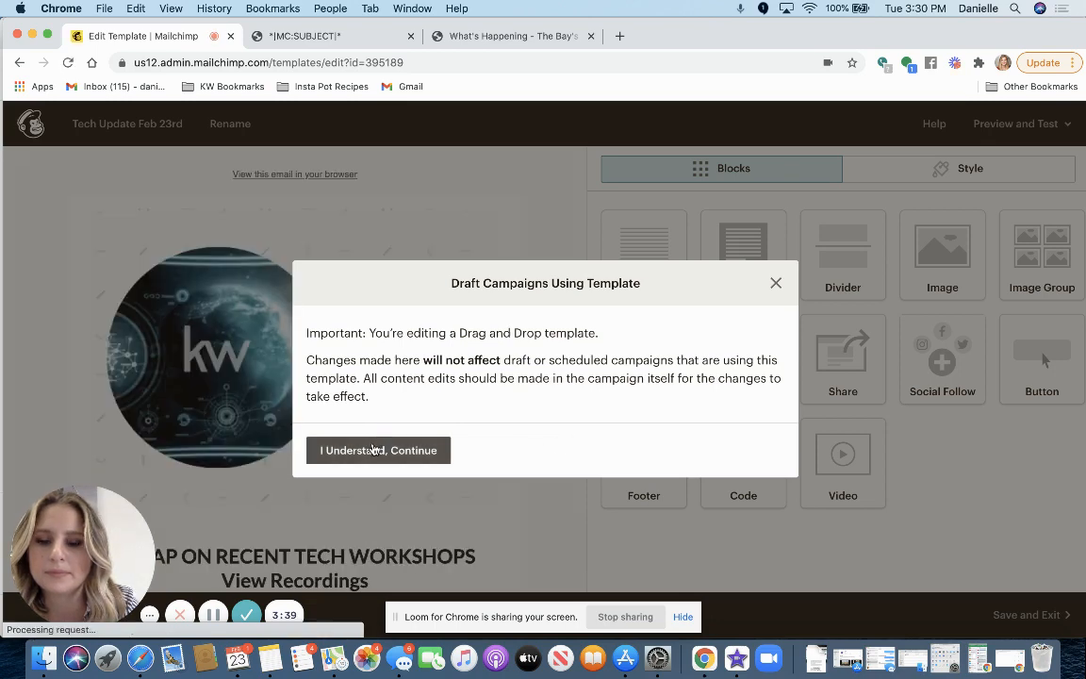
# Step: Dismiss the drag-and-drop notice, review the content and footer, then save and exit
pyautogui.click(378, 449)
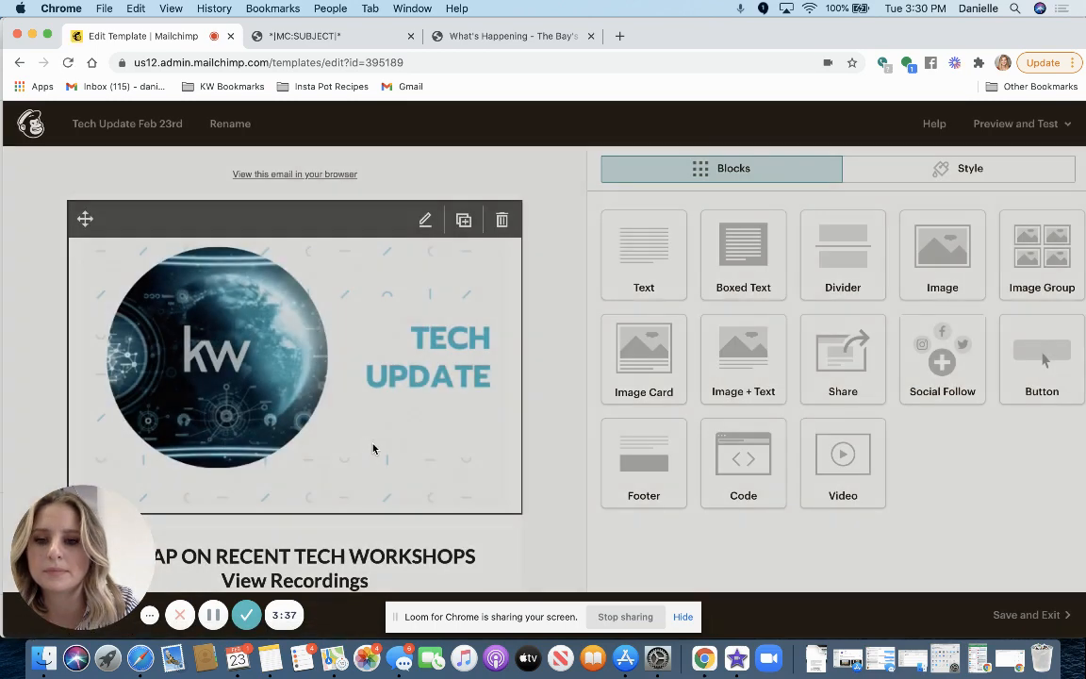
pyautogui.scroll(-3)
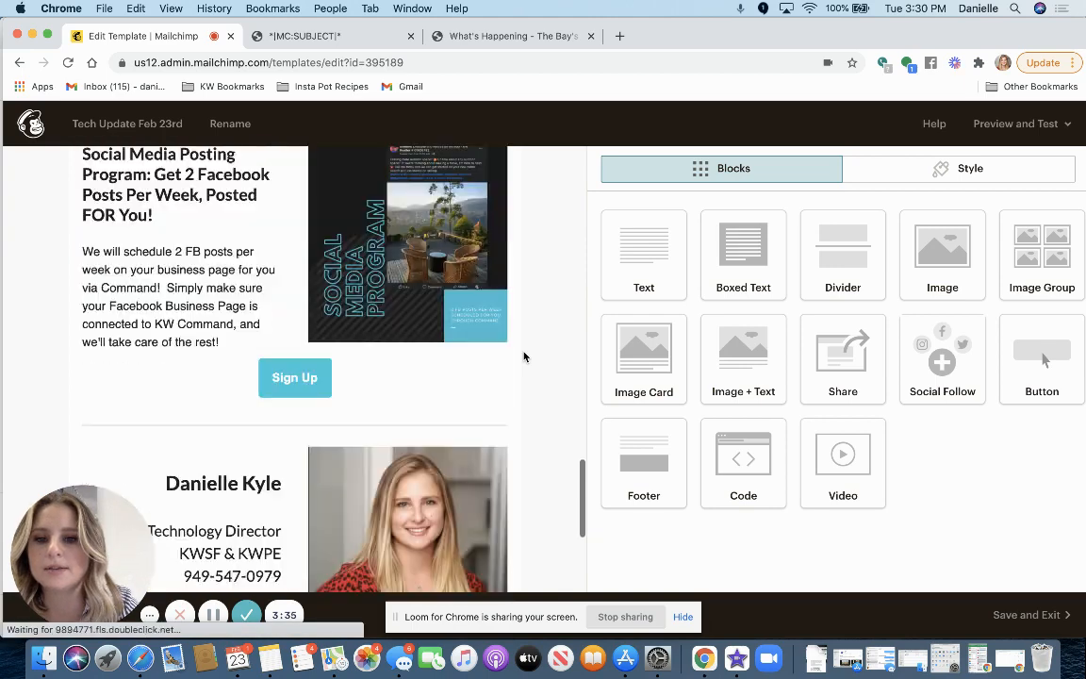
pyautogui.scroll(-3)
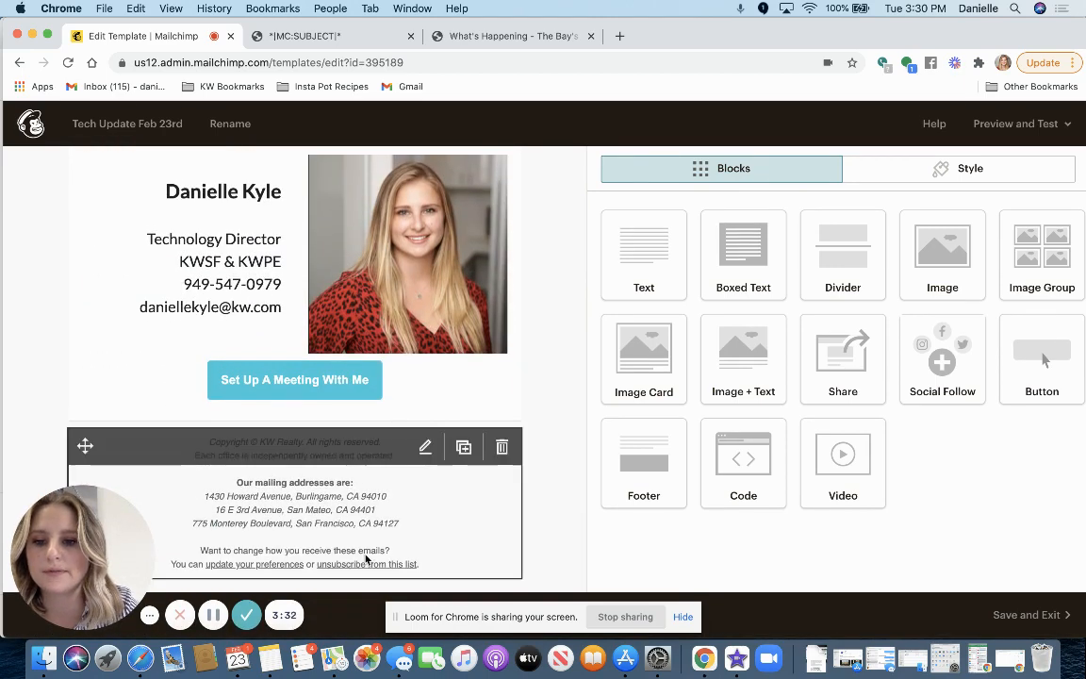
pyautogui.click(425, 446)
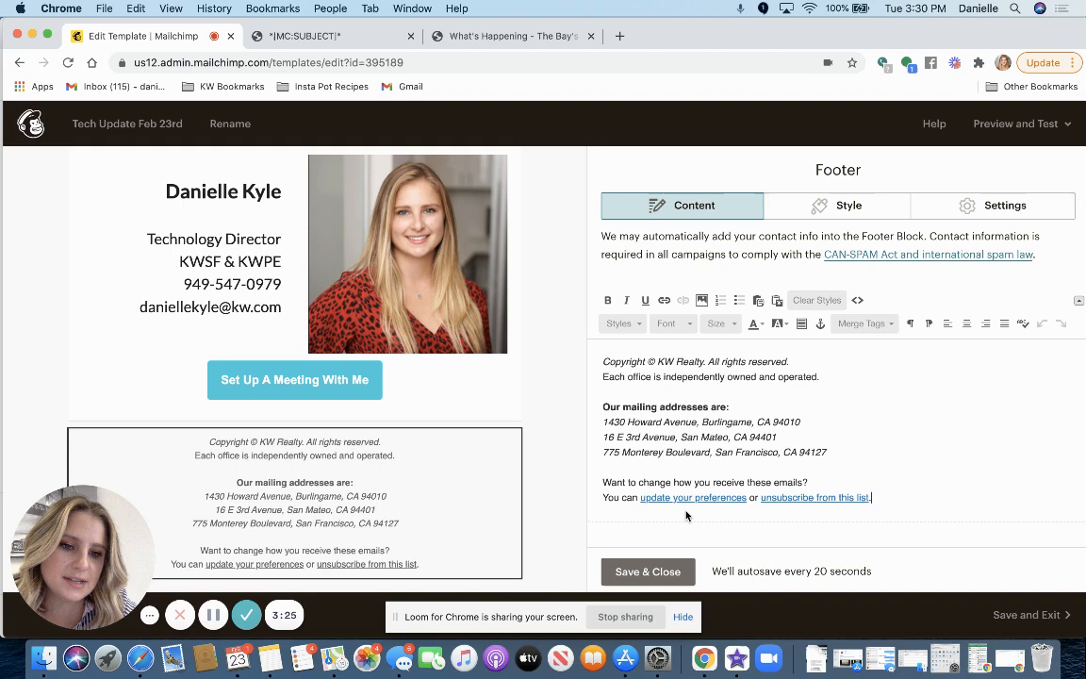
pyautogui.moveTo(603, 482); pyautogui.dragTo(872, 497)
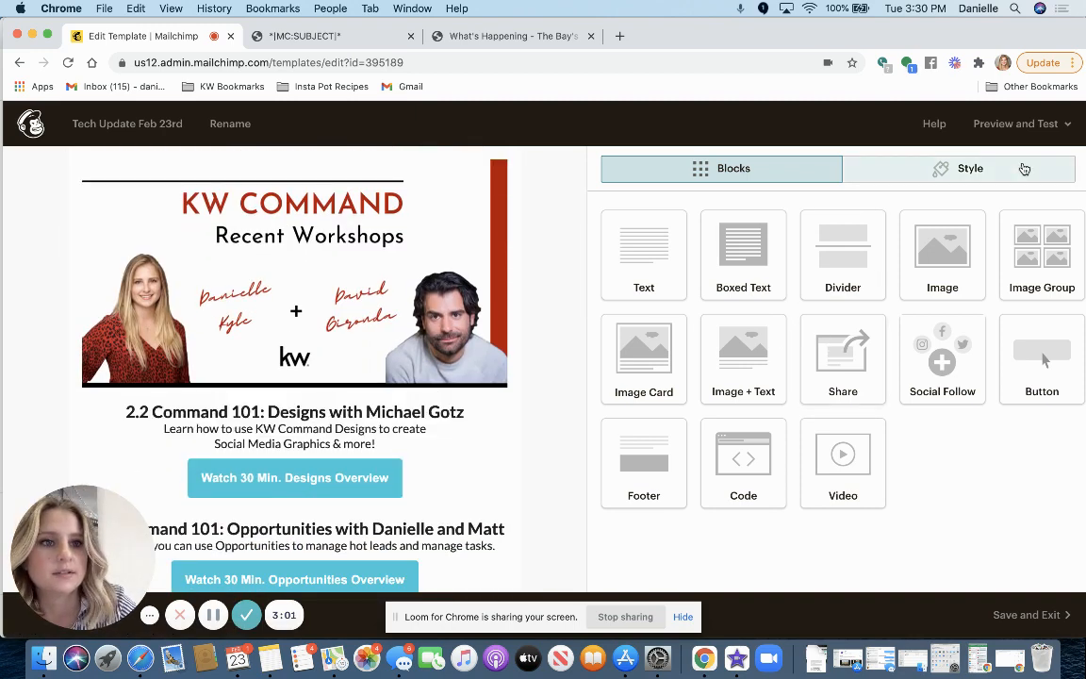
pyautogui.moveTo(1008, 459)
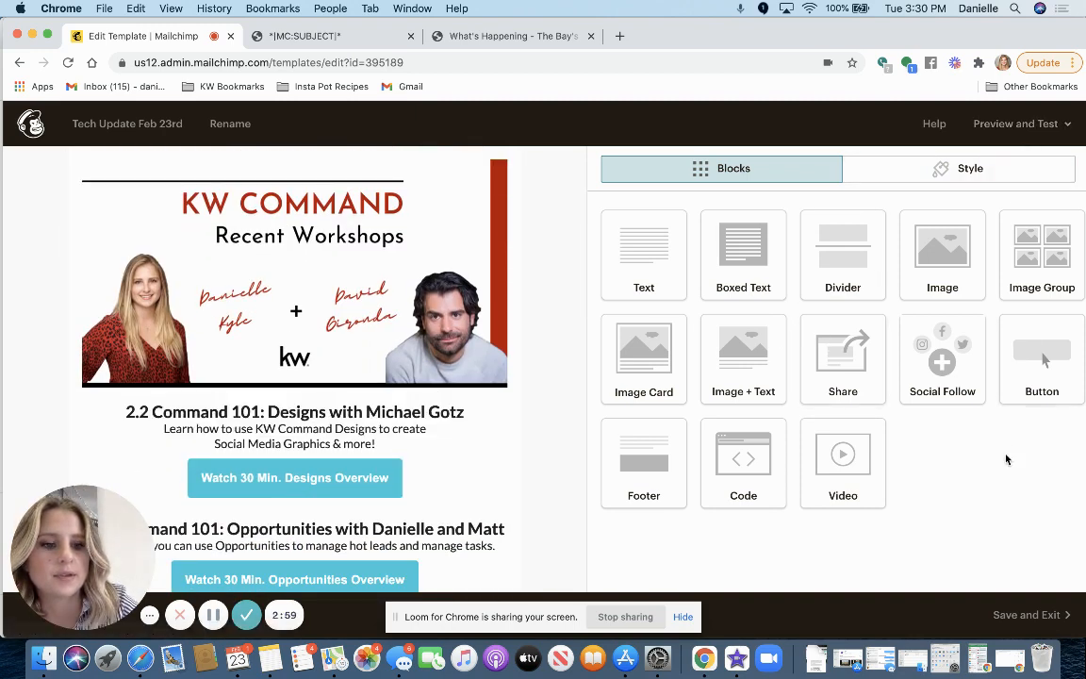
pyautogui.click(1026, 615)
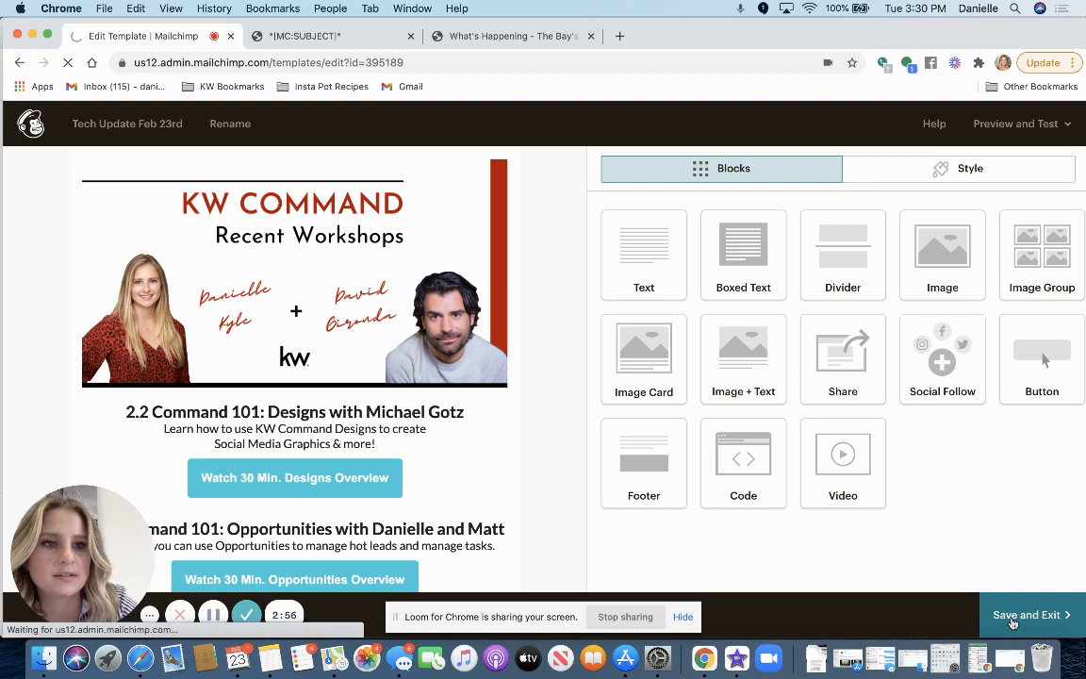
pyautogui.click(1026, 614)
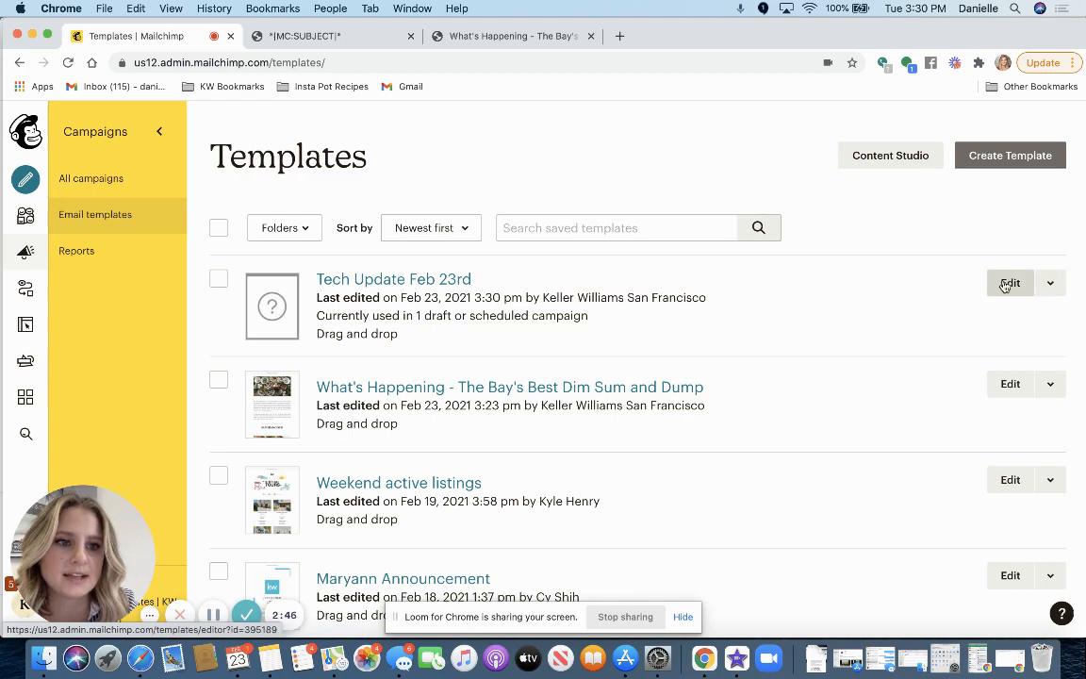
# Step: Export 'Tech Update Feb 23rd' as HTML to Downloads and open the file in the browser
pyautogui.click(1050, 283)
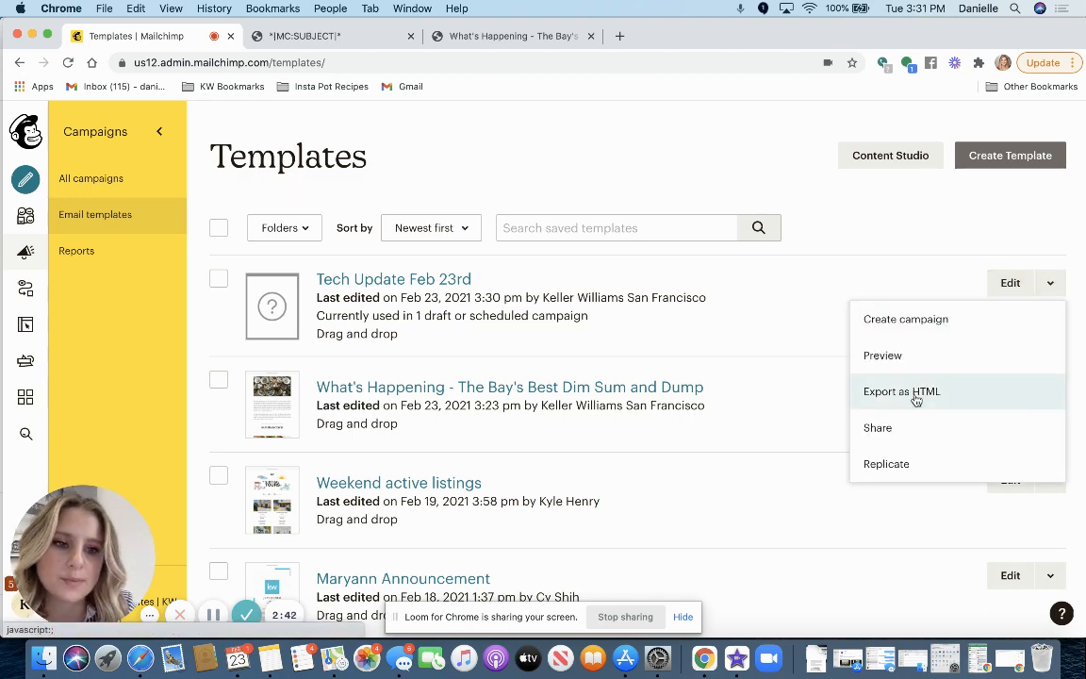
pyautogui.click(901, 391)
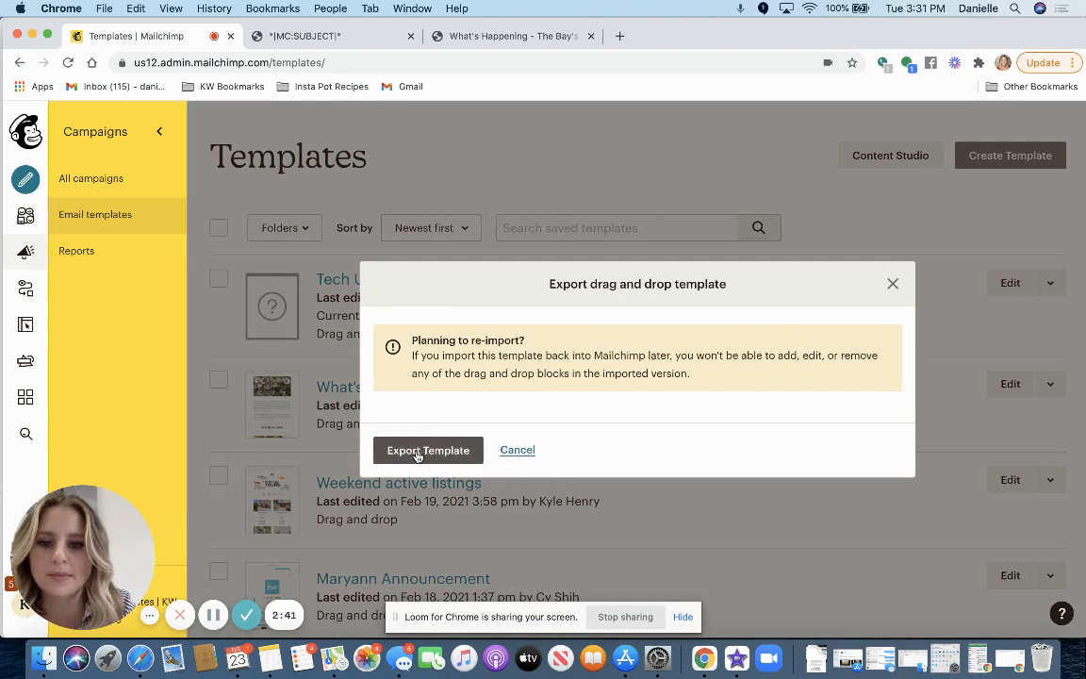
pyautogui.click(428, 449)
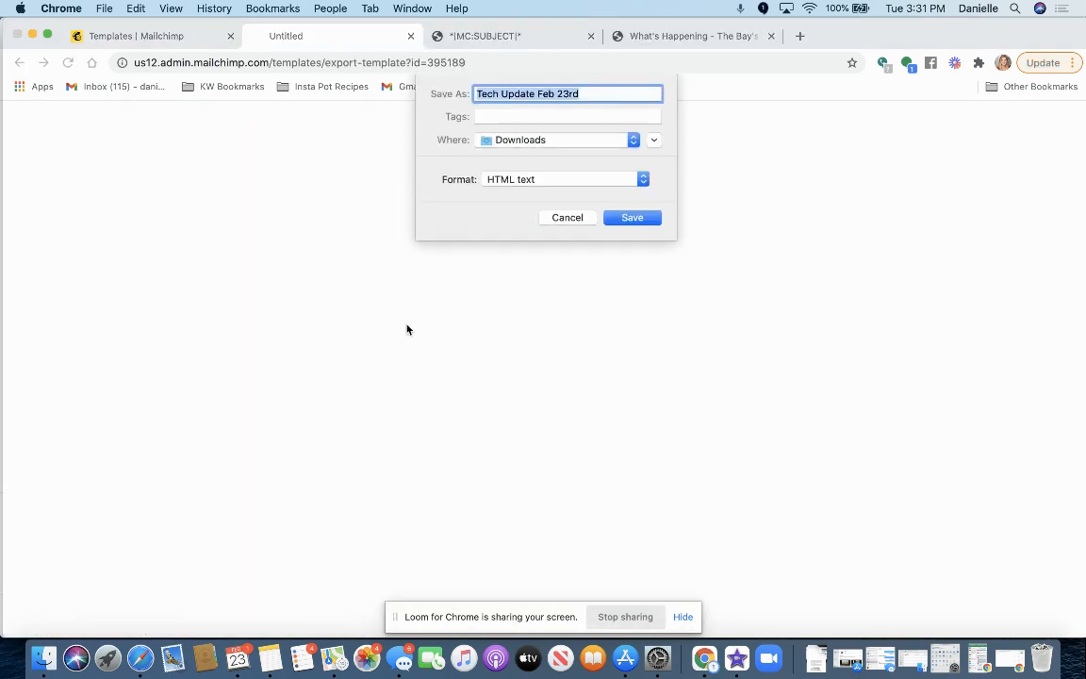
pyautogui.click(632, 217)
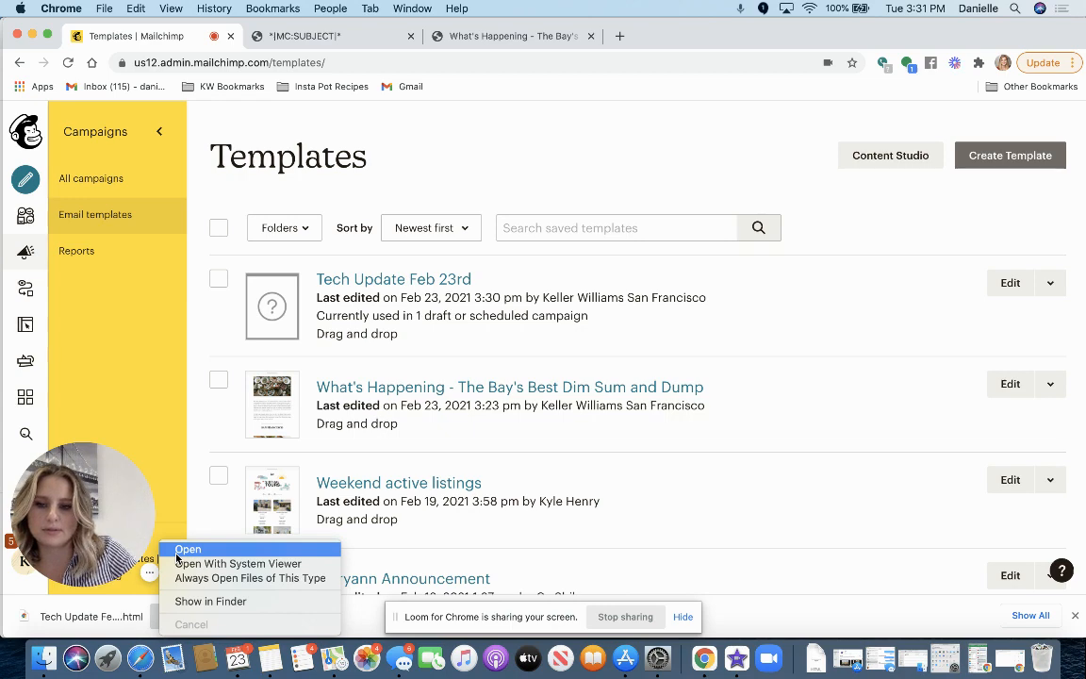
pyautogui.click(186, 550)
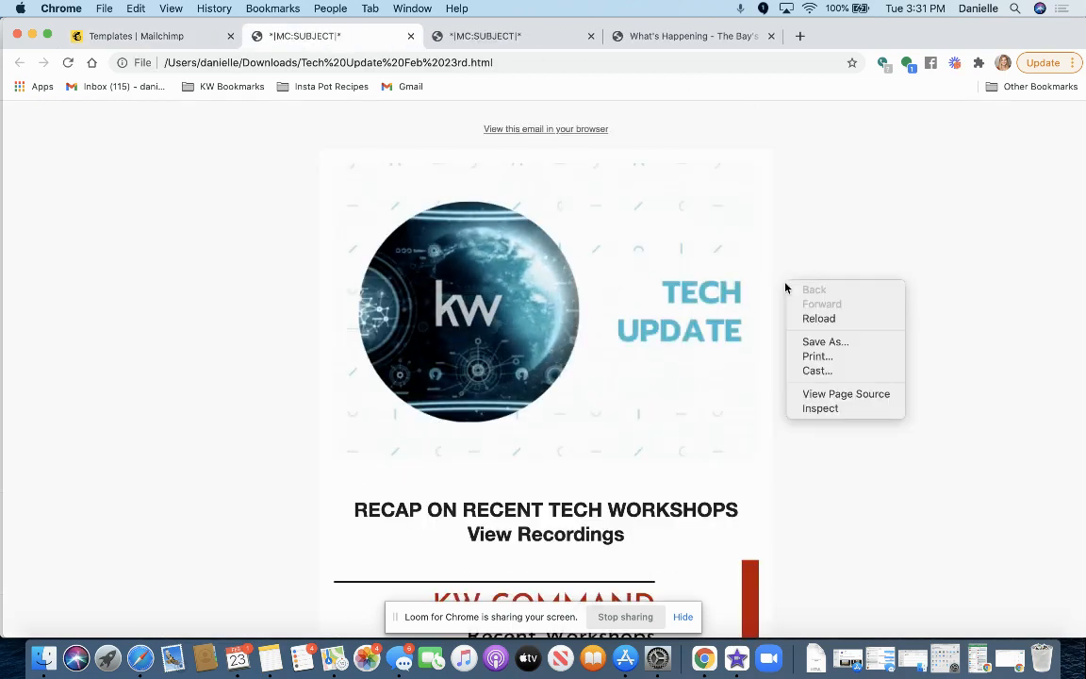
pyautogui.moveTo(816, 369)
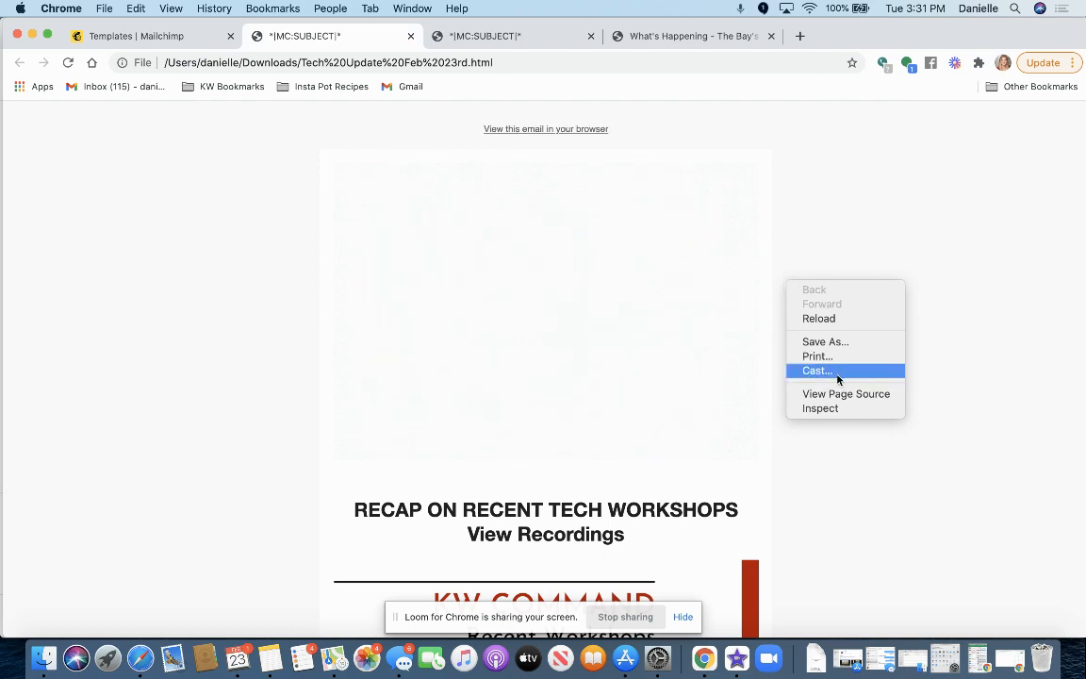
pyautogui.moveTo(829, 402)
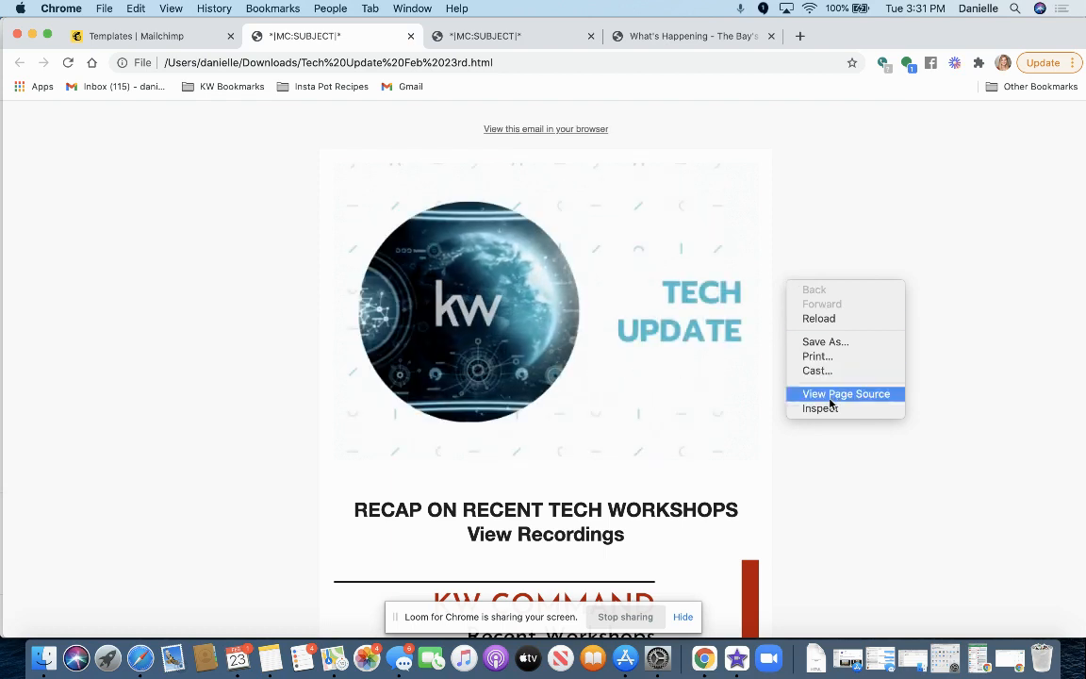
# Step: View the exported Tech Update email's page source and scroll through the HTML
pyautogui.click(845, 393)
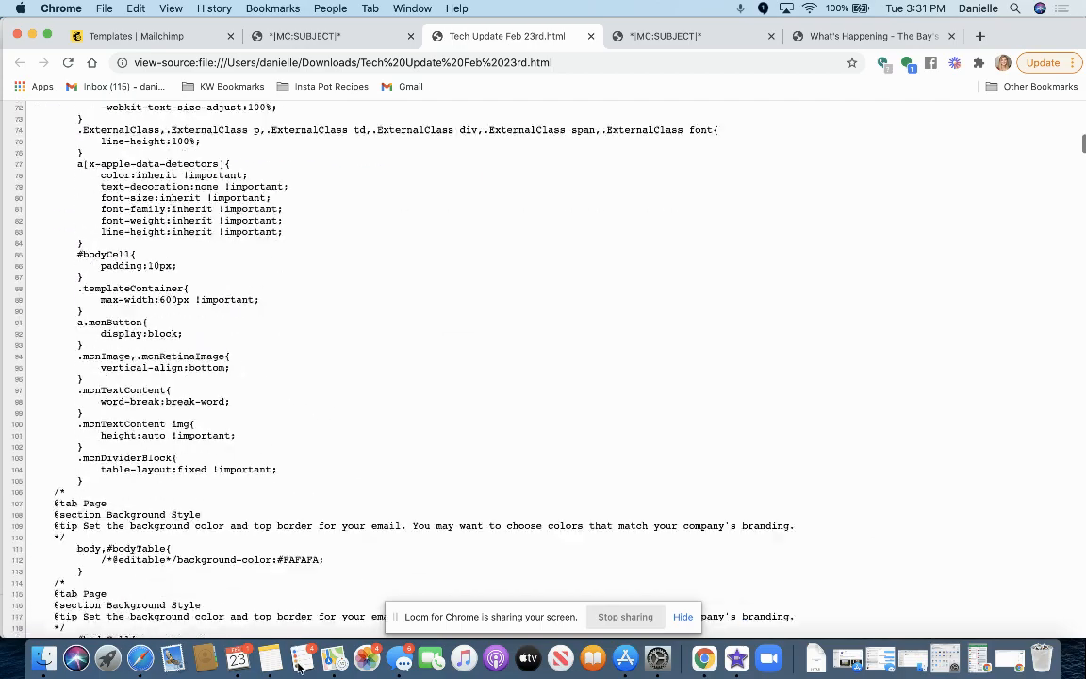
pyautogui.scroll(-3)
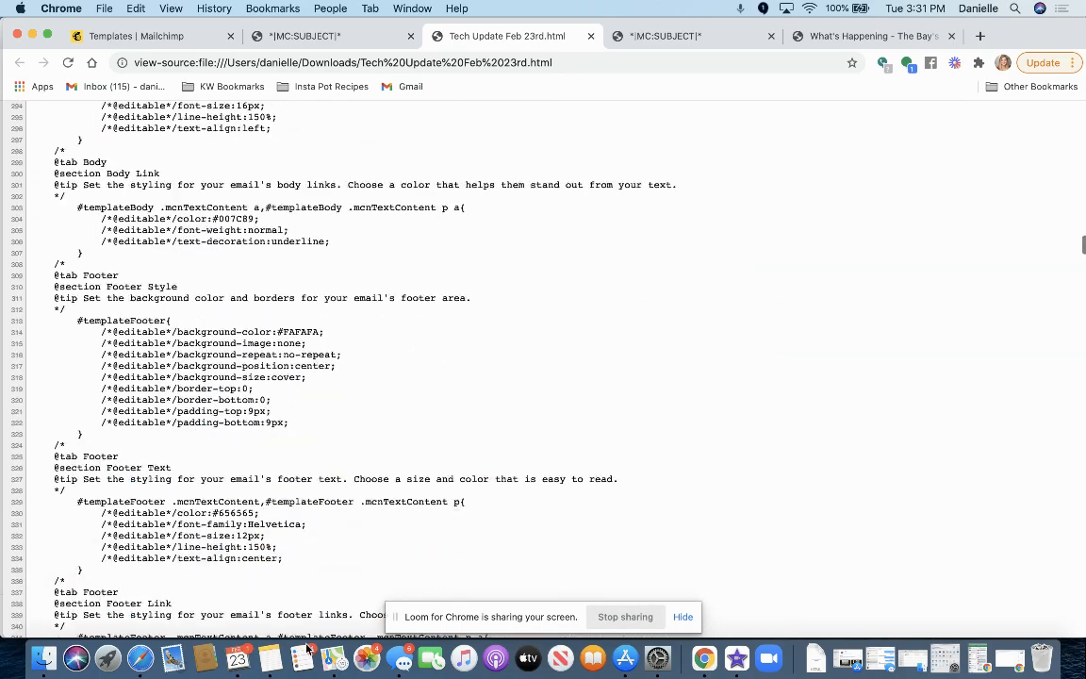
pyautogui.scroll(-3)
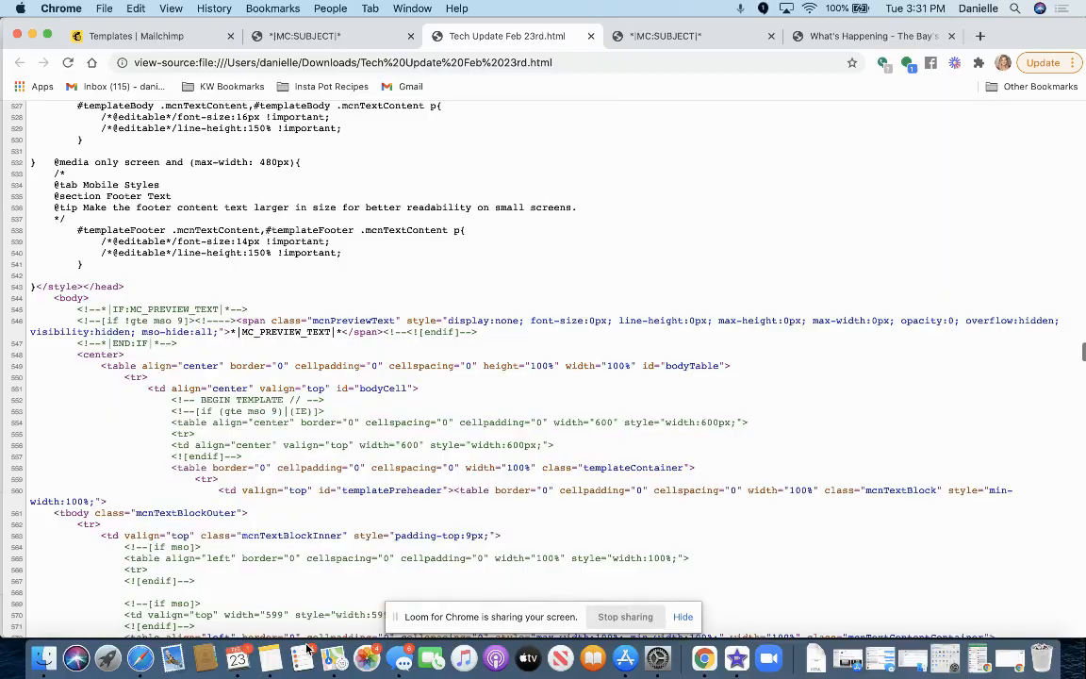
pyautogui.scroll(-3)
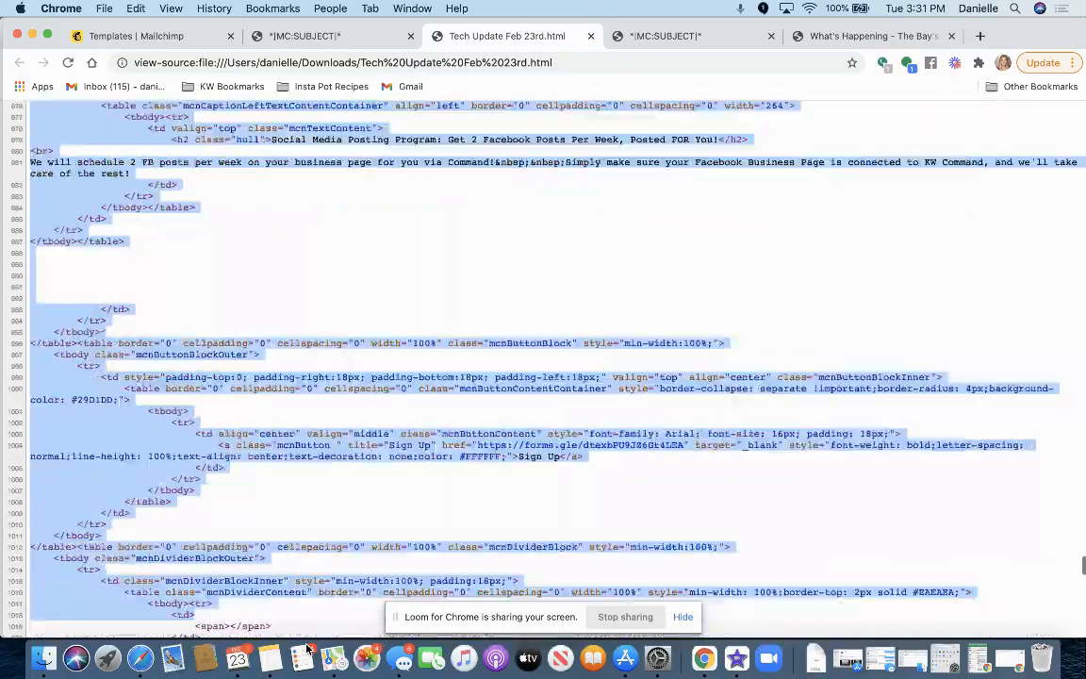
pyautogui.scroll(-3)
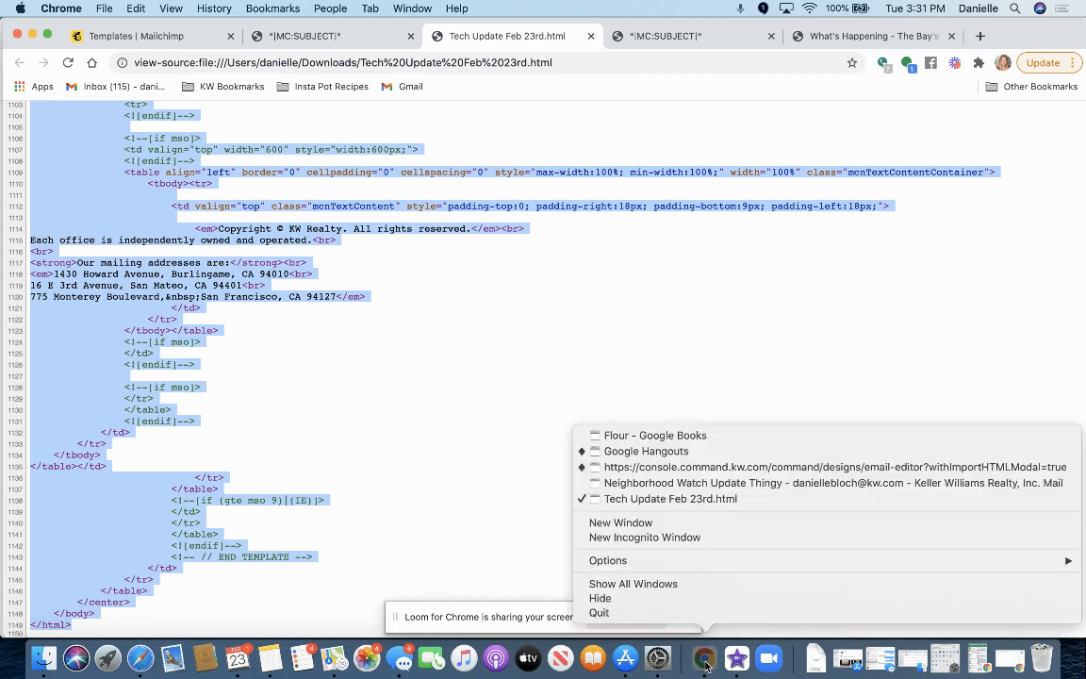
pyautogui.moveTo(647, 451)
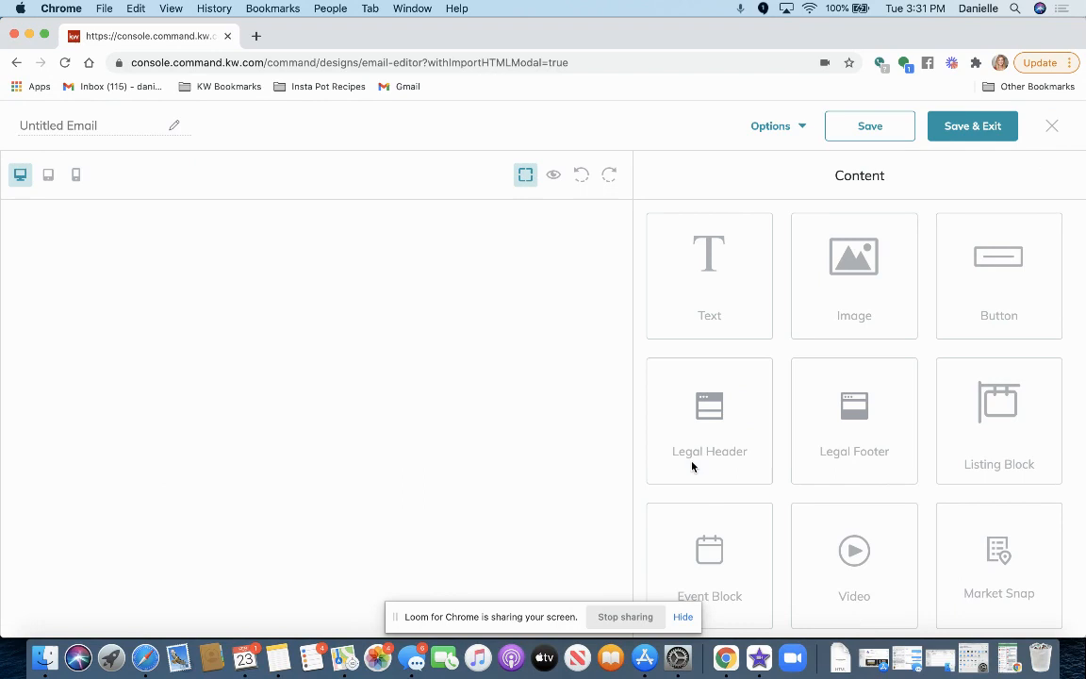
# Step: From the Designs page, begin a new Email design and reach template selection
pyautogui.click(16, 62)
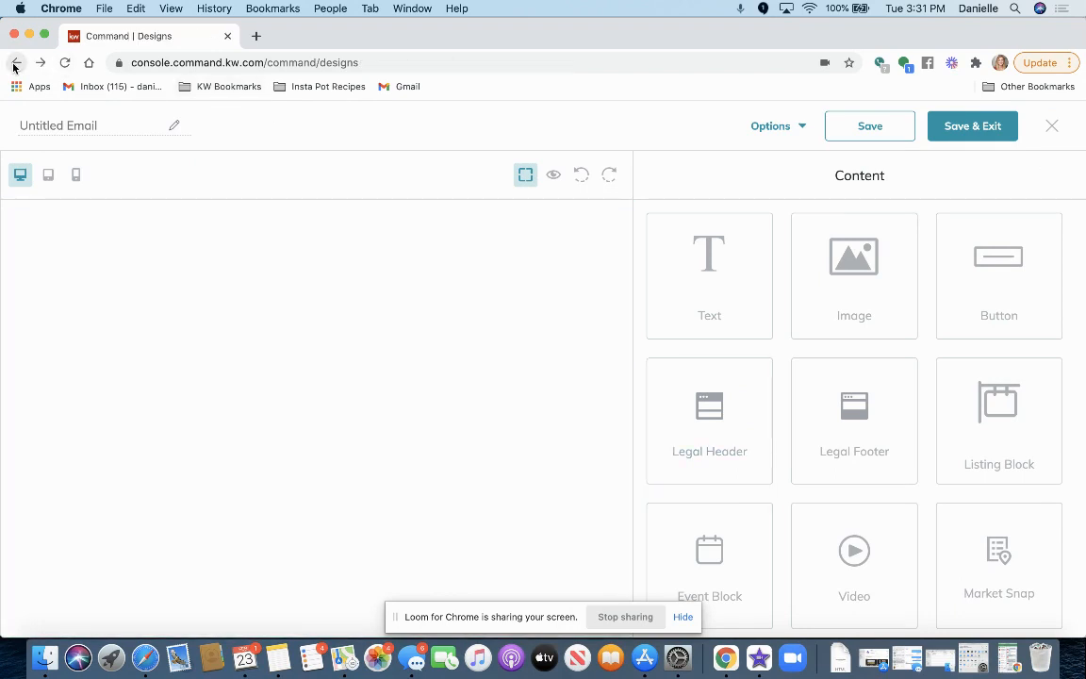
pyautogui.click(15, 62)
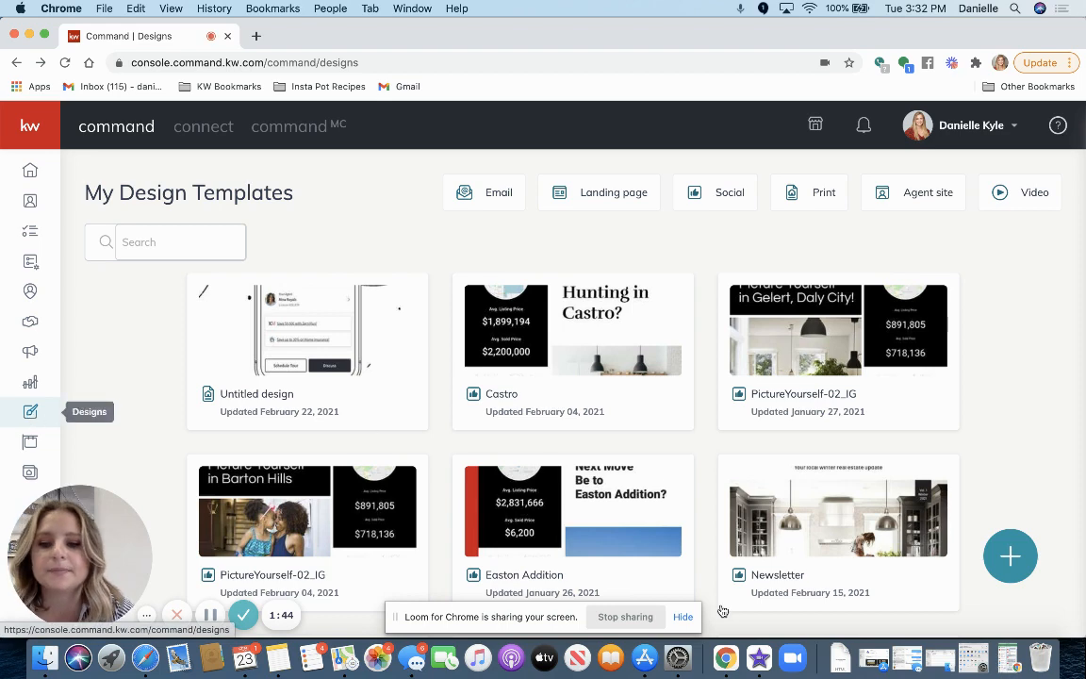
pyautogui.click(1009, 556)
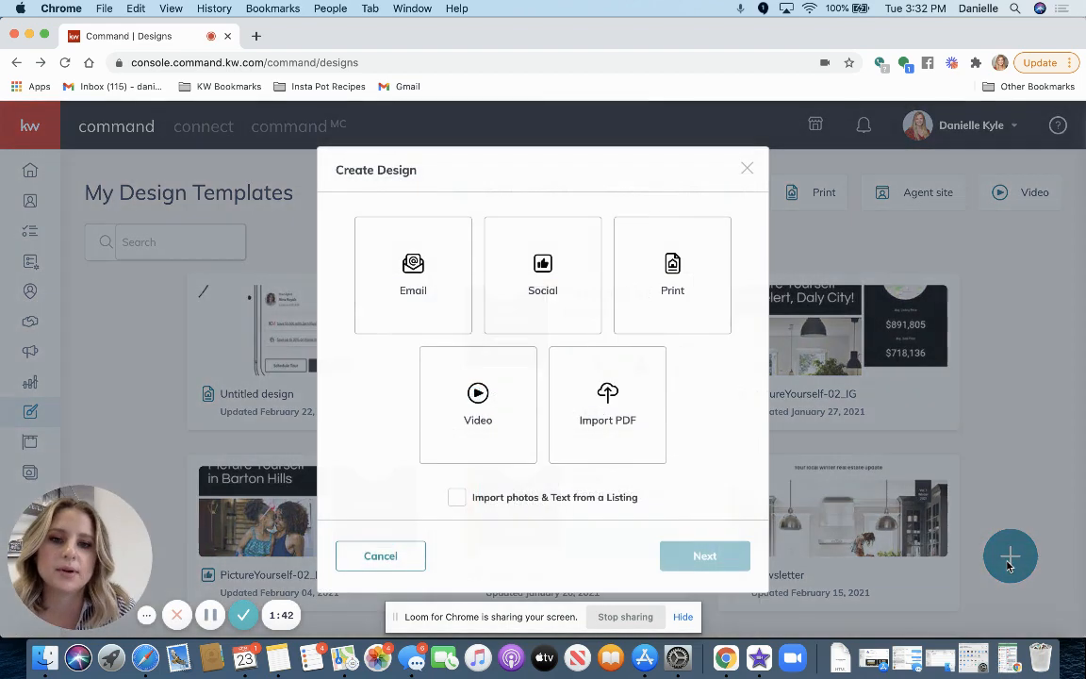
pyautogui.click(412, 274)
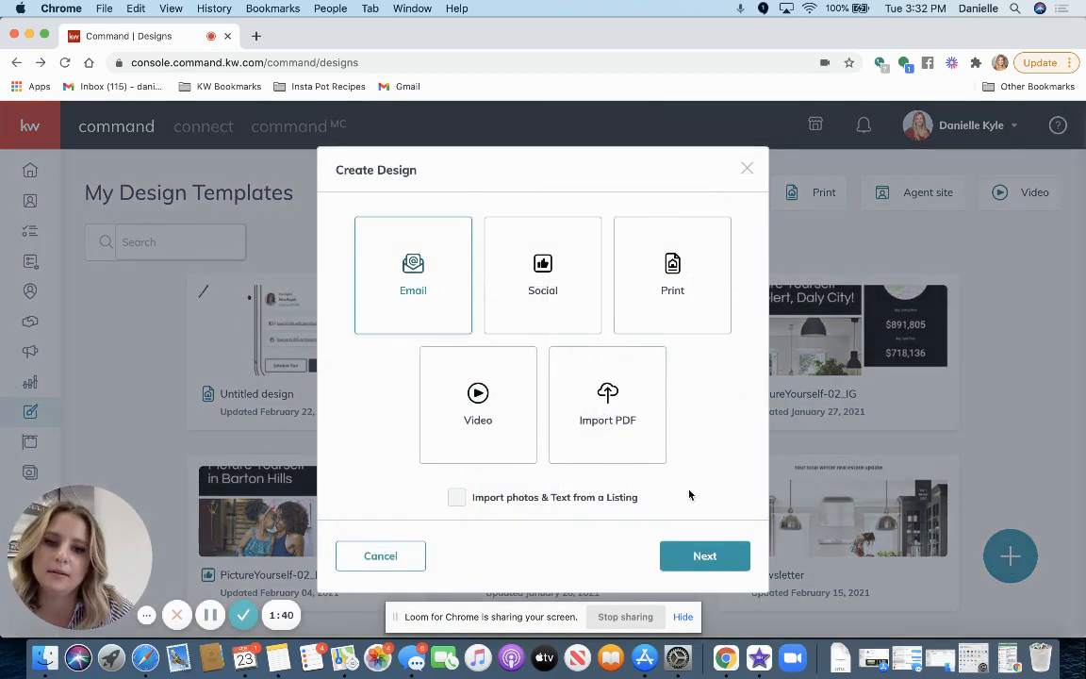
pyautogui.click(704, 555)
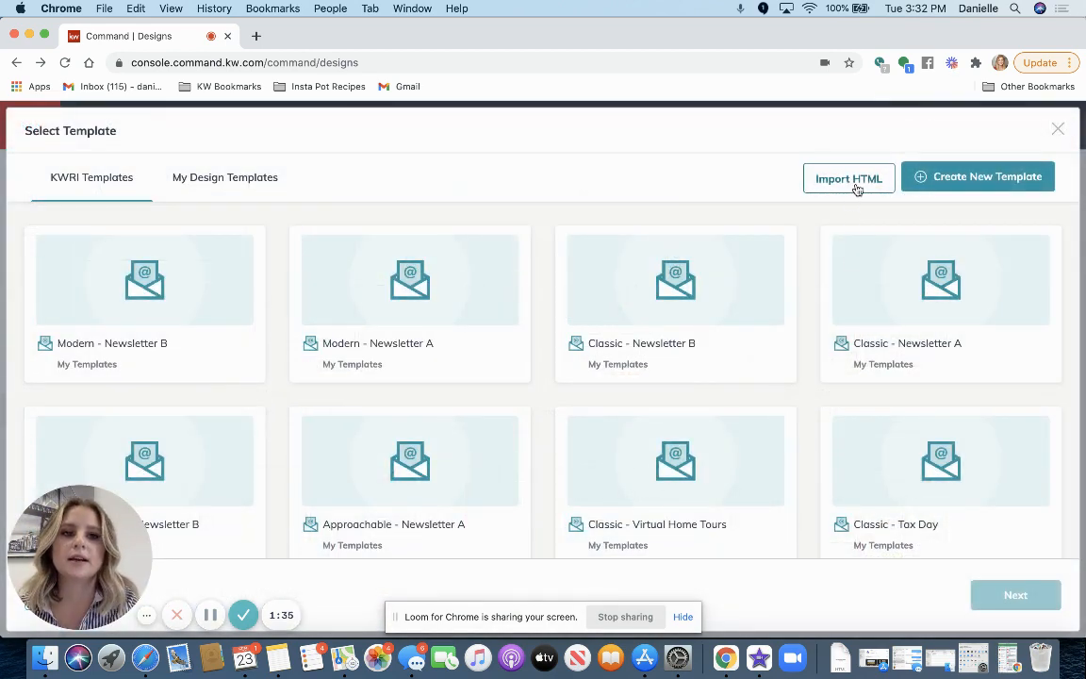
# Step: Import the copied Tech Update code through Import HTML and submit it
pyautogui.click(847, 177)
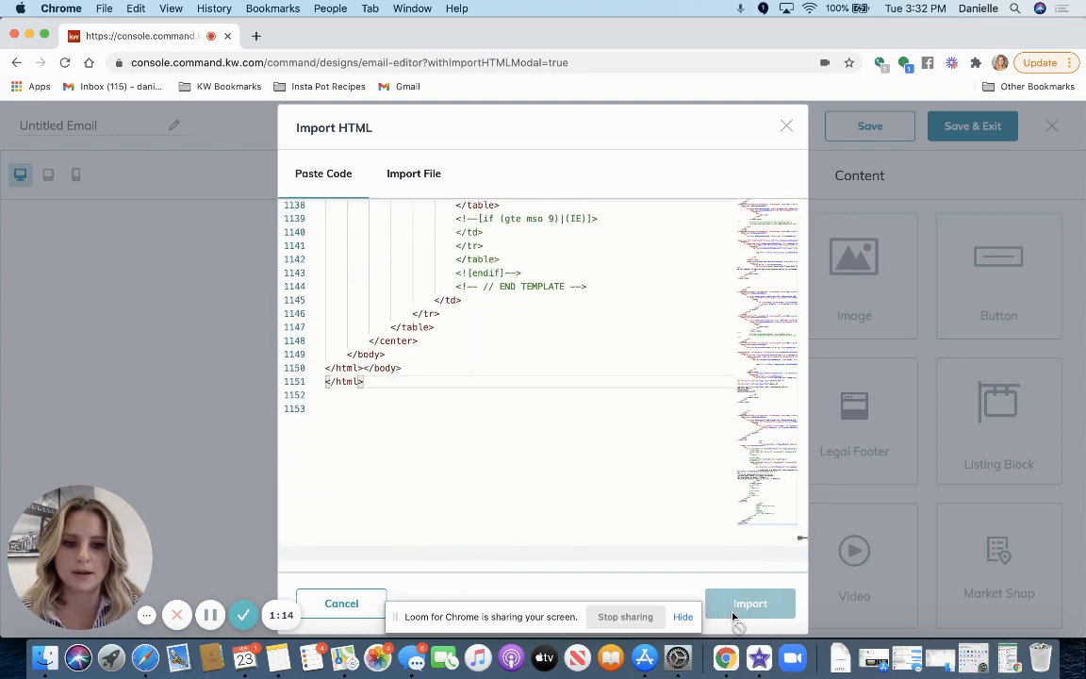
pyautogui.click(749, 603)
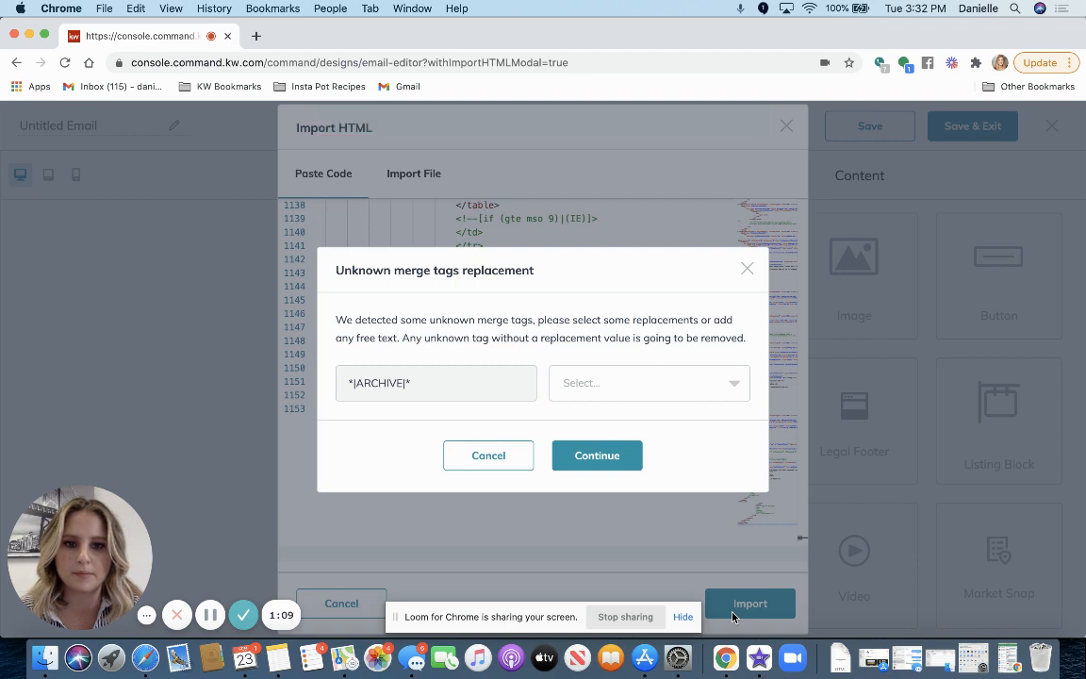
pyautogui.moveTo(667, 384)
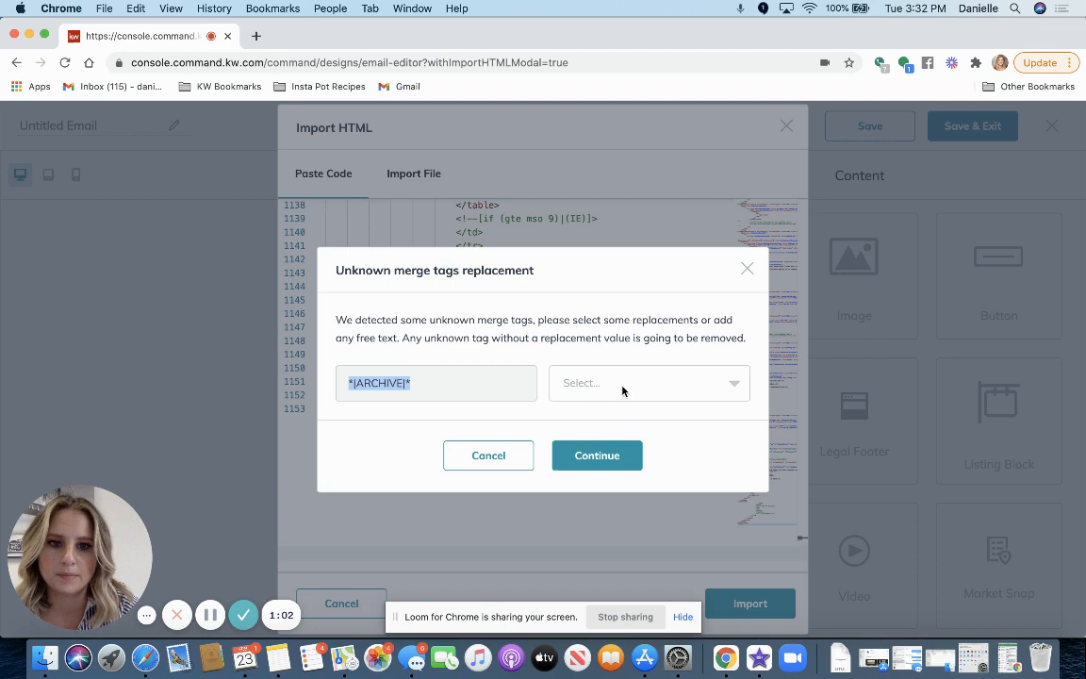
# Step: Map the unknown *|ARCHIVE|* merge tag to |*AgentFirstName*| and continue the import
pyautogui.click(648, 382)
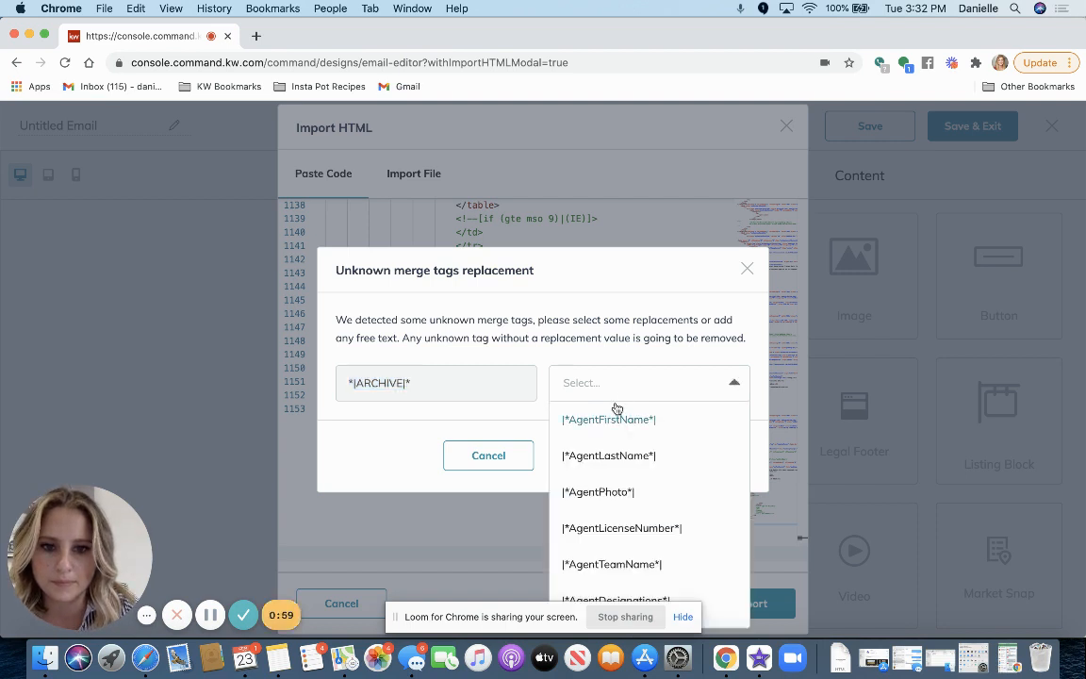
pyautogui.scroll(-3)
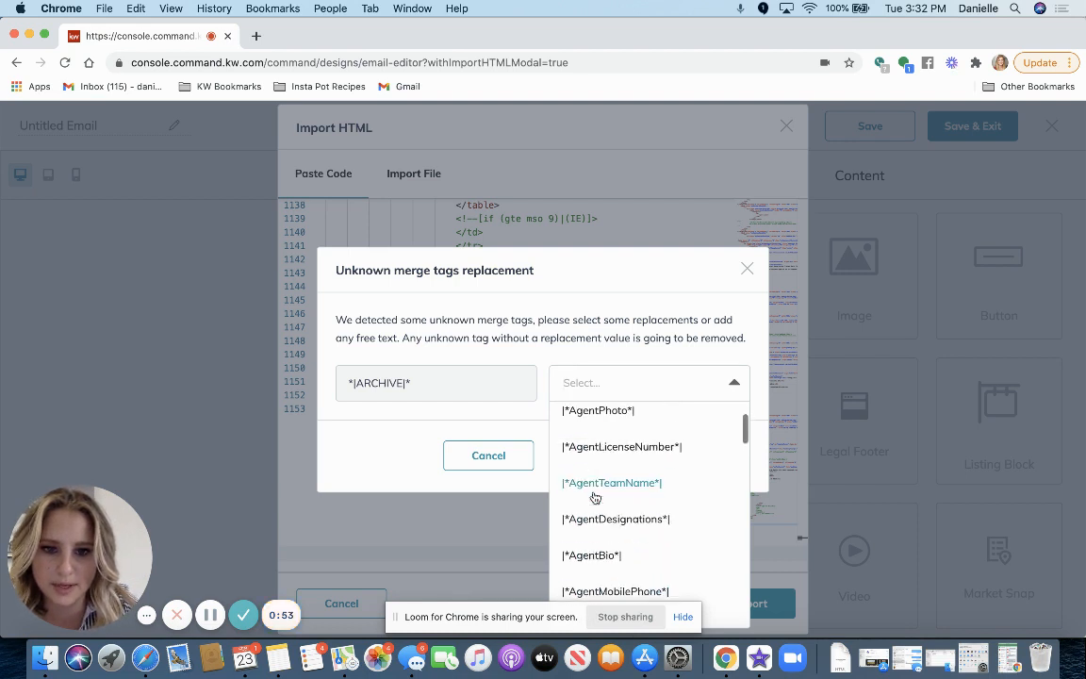
pyautogui.scroll(-3)
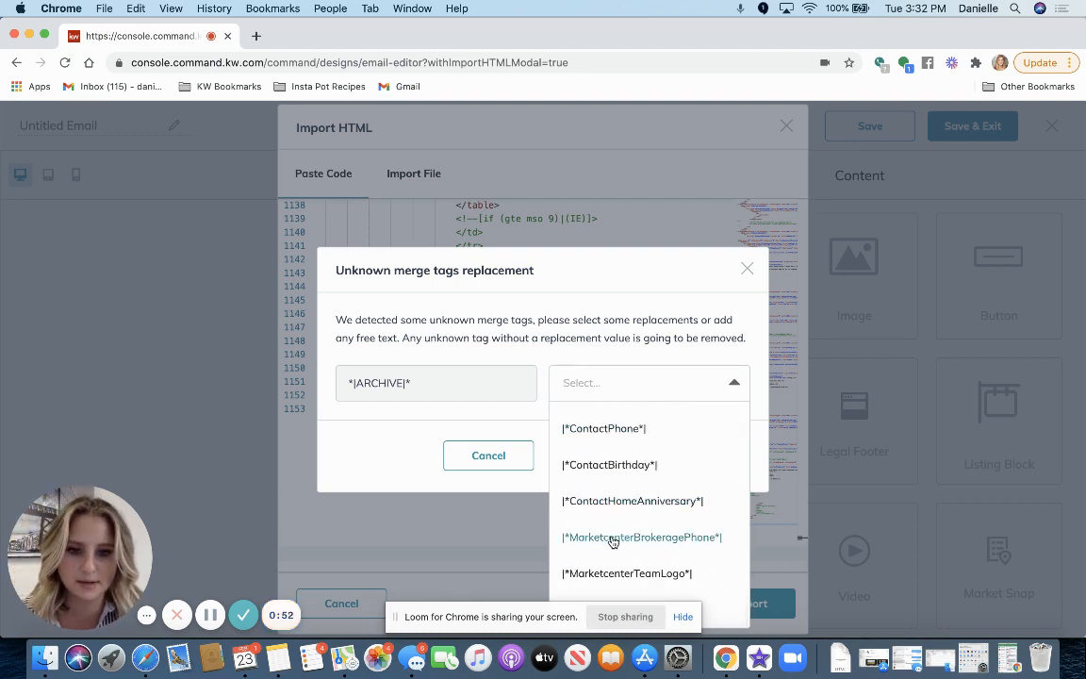
pyautogui.click(625, 573)
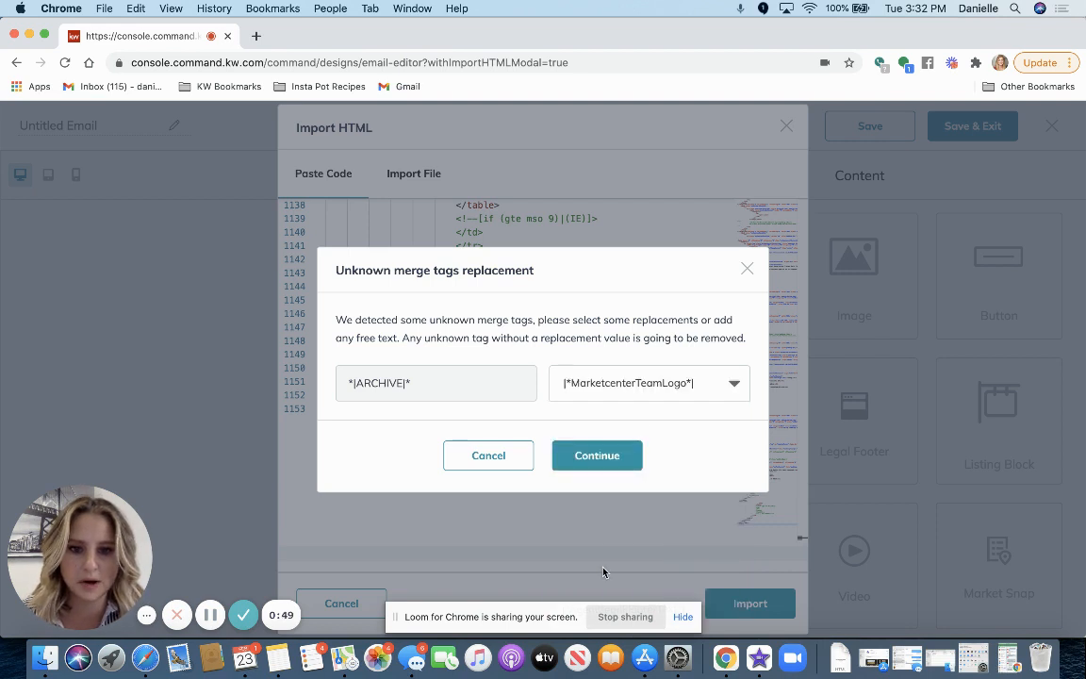
pyautogui.click(648, 383)
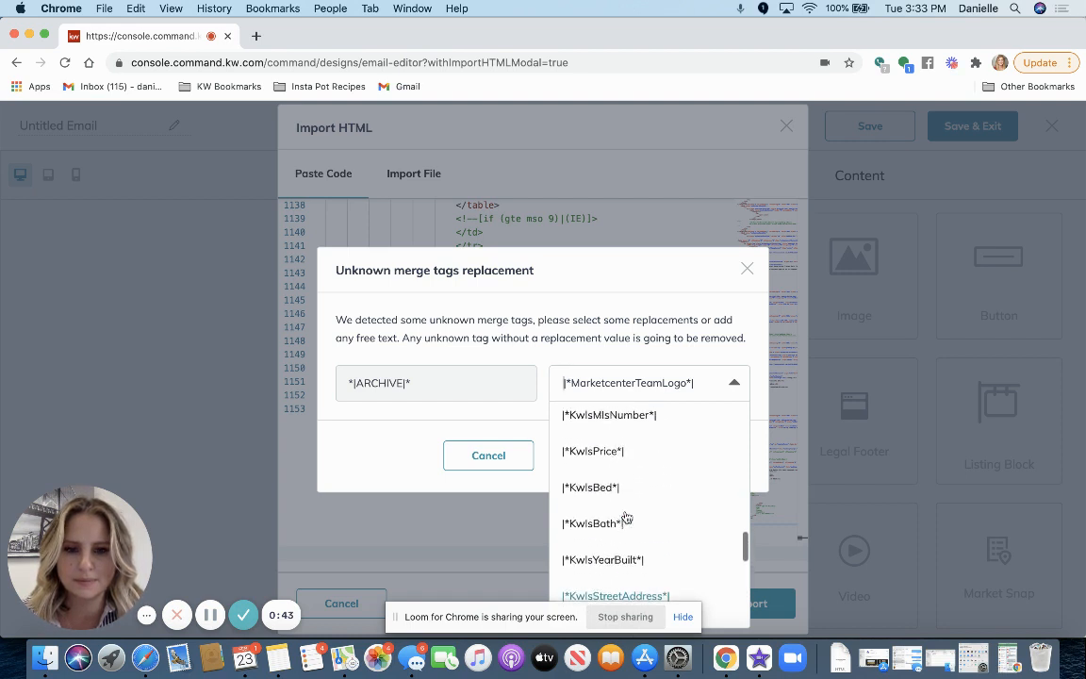
pyautogui.scroll(-3)
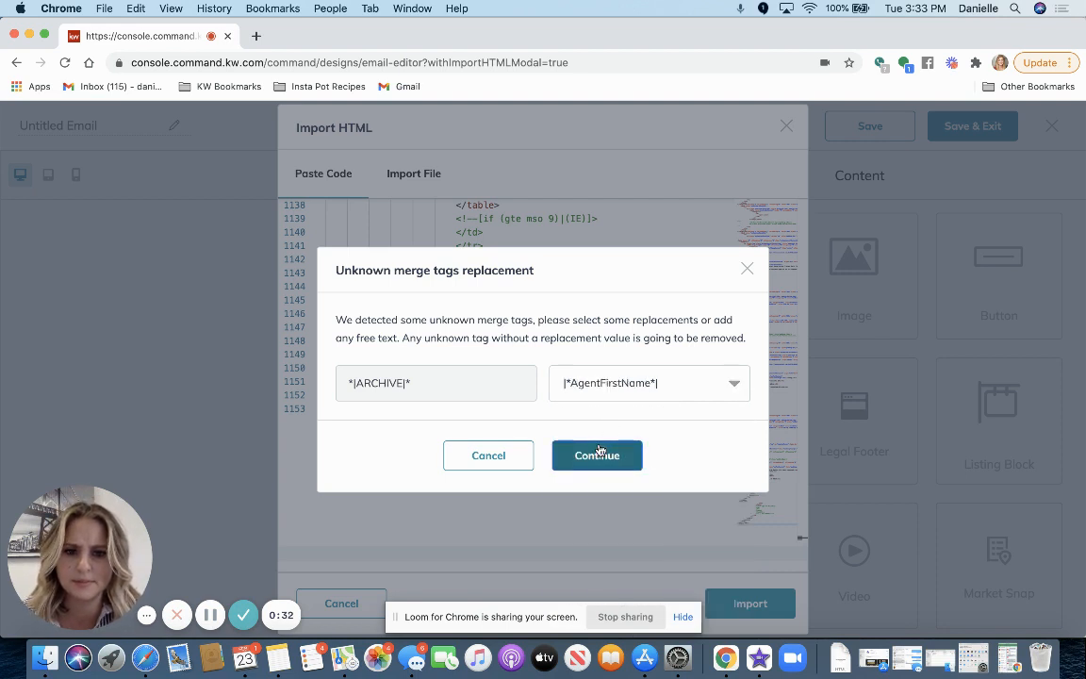
pyautogui.click(597, 455)
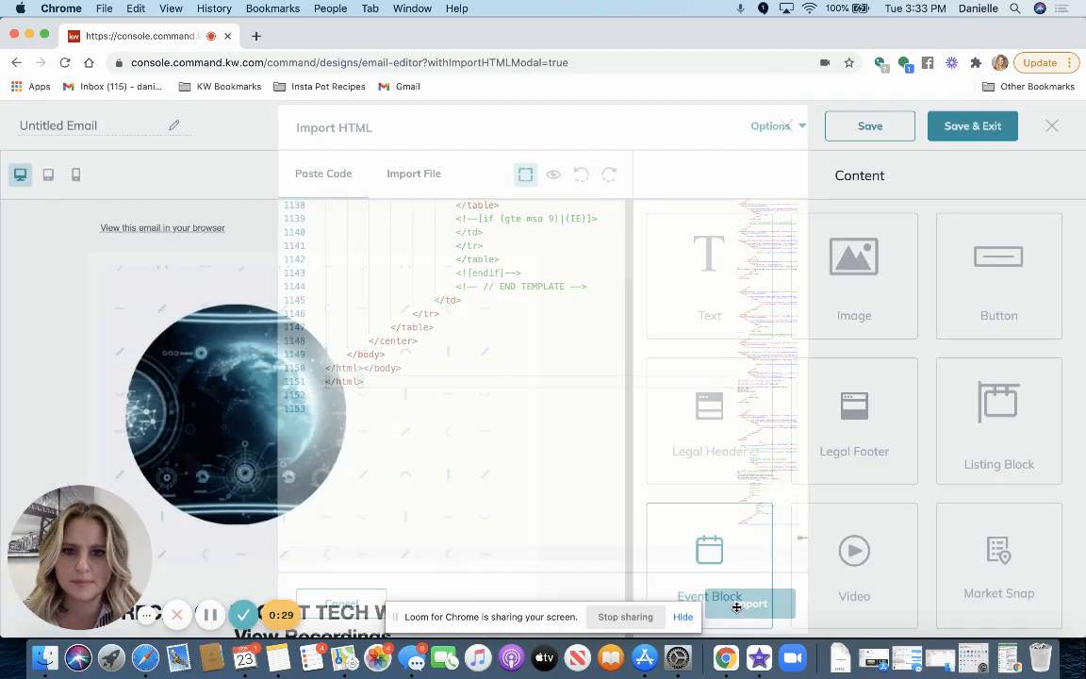
pyautogui.click(749, 603)
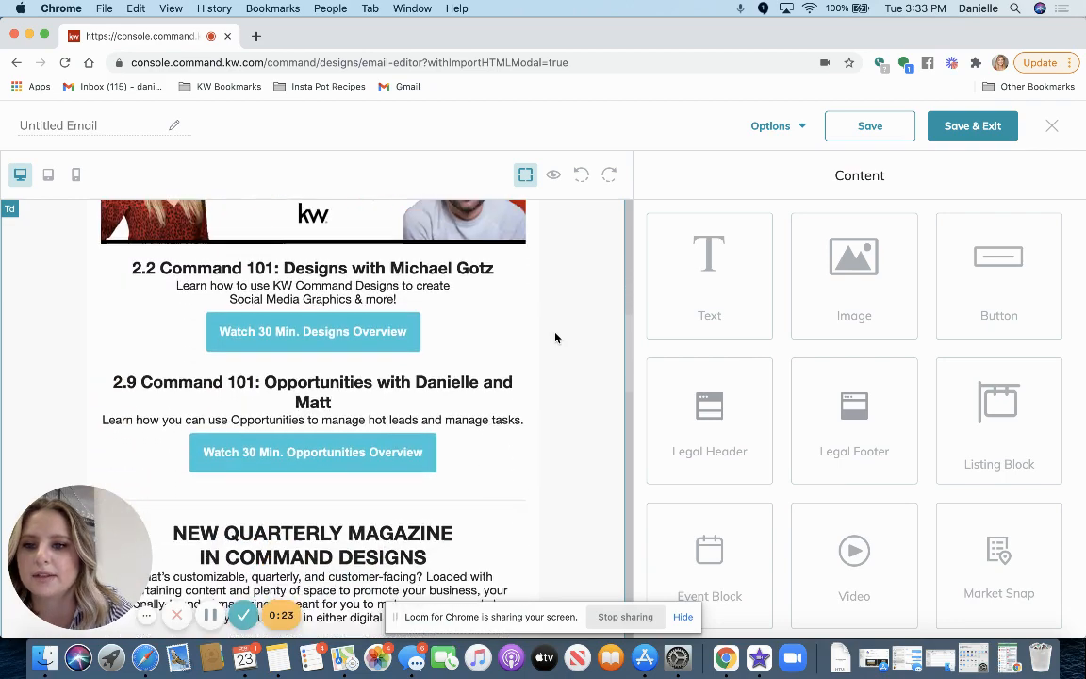
pyautogui.scroll(-3)
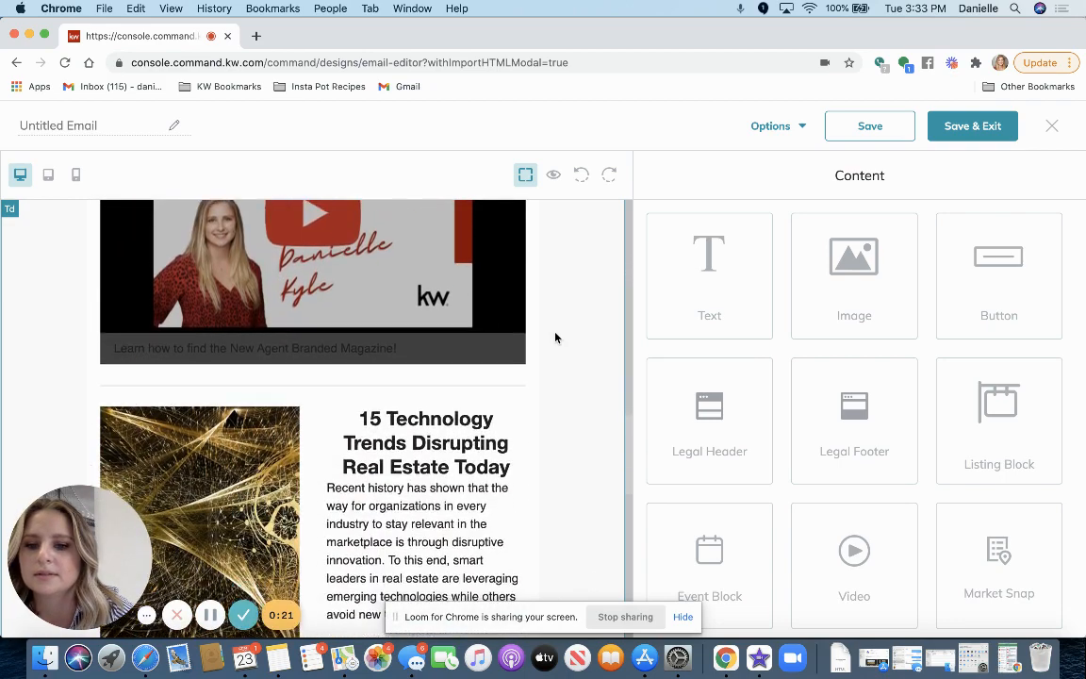
pyautogui.scroll(-3)
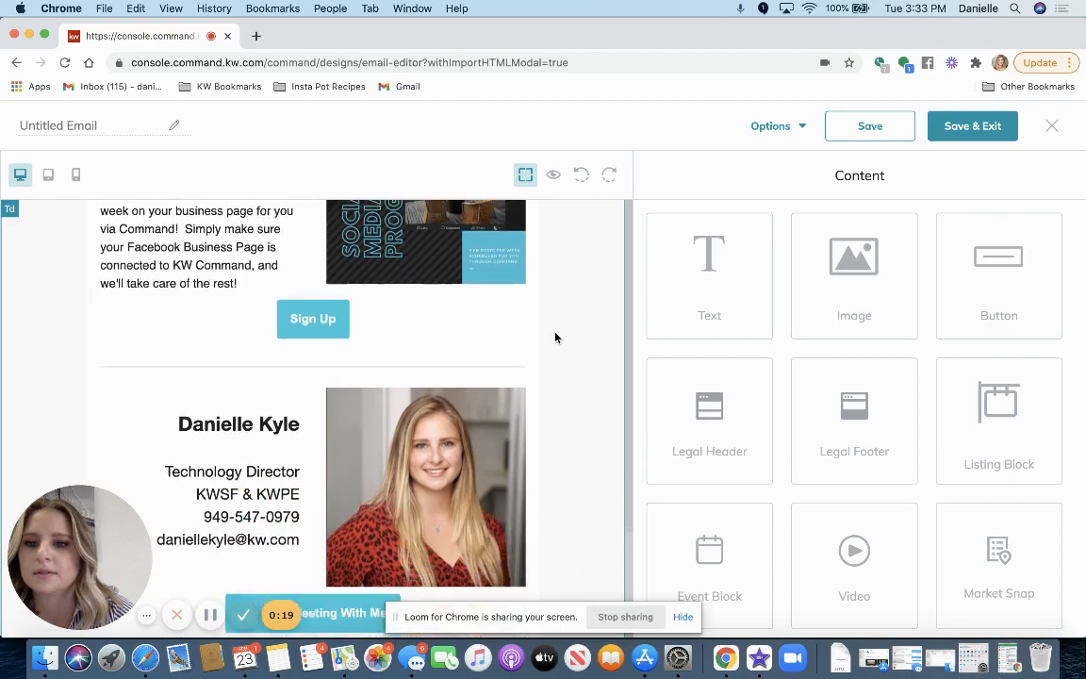
pyautogui.scroll(-3)
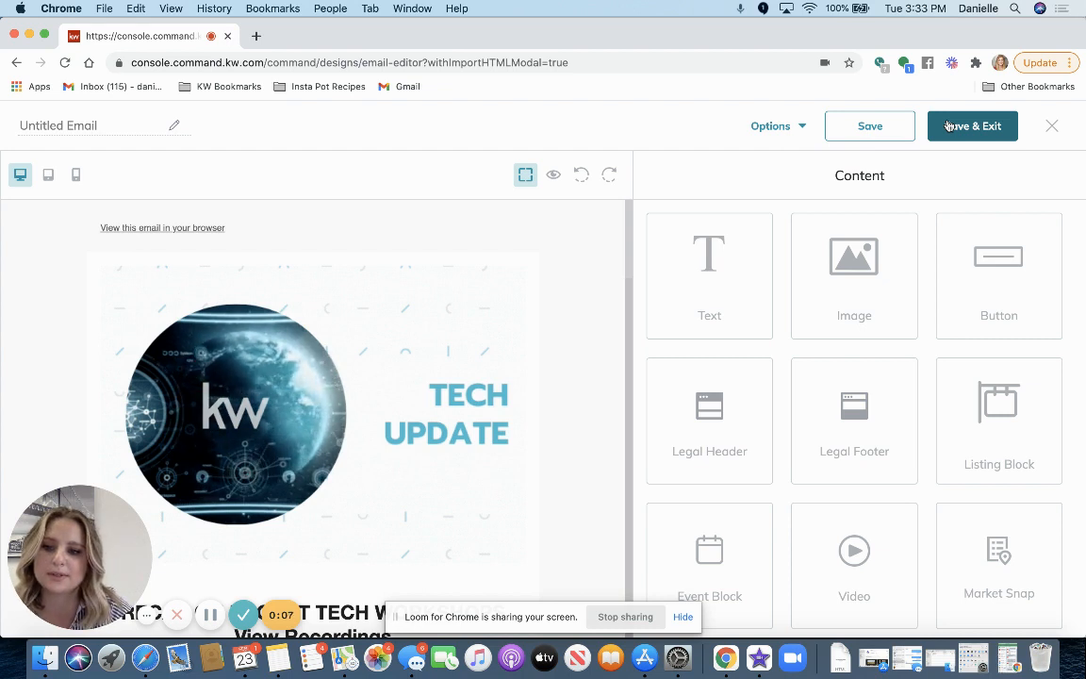
pyautogui.click(311, 415)
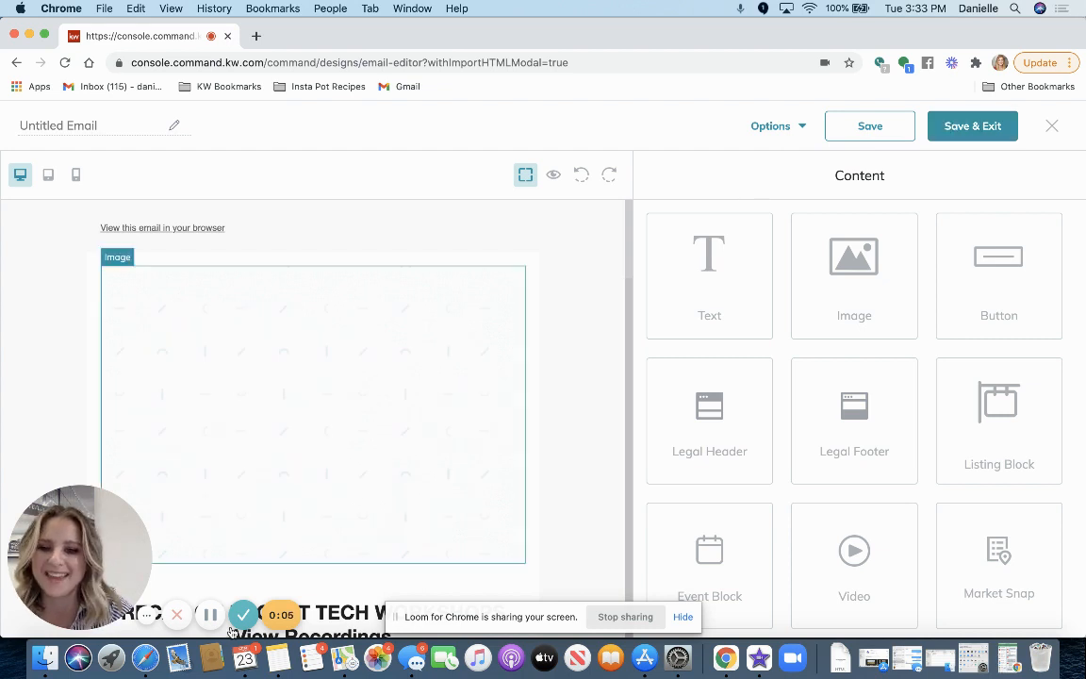